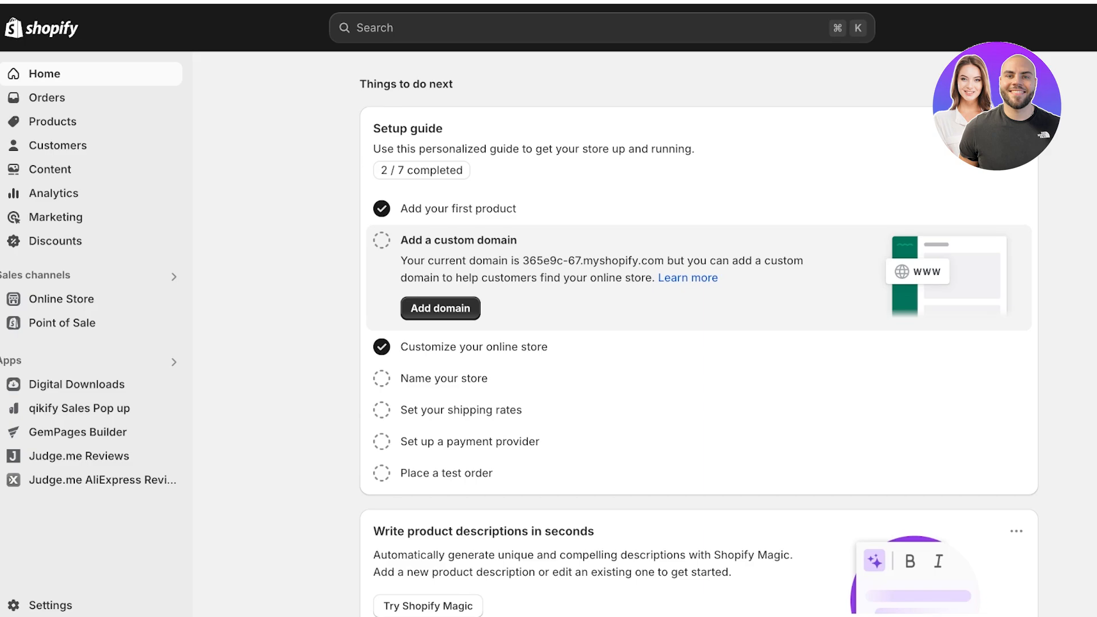
# Step: Under Online Store > Themes, remove the storefront password protection
pyautogui.click(62, 299)
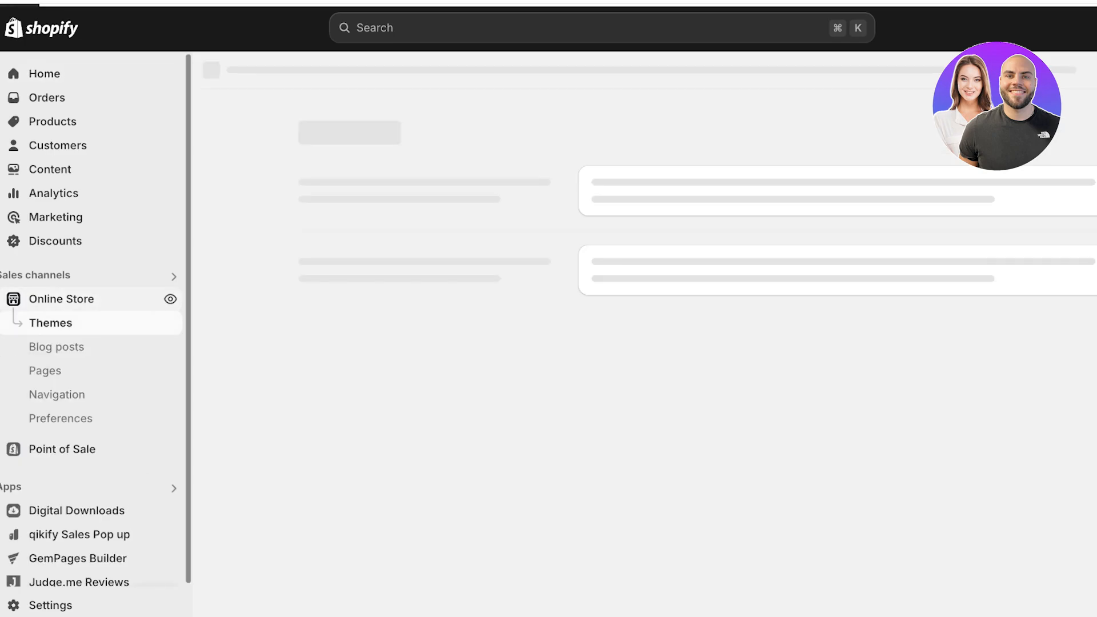
pyautogui.click(50, 322)
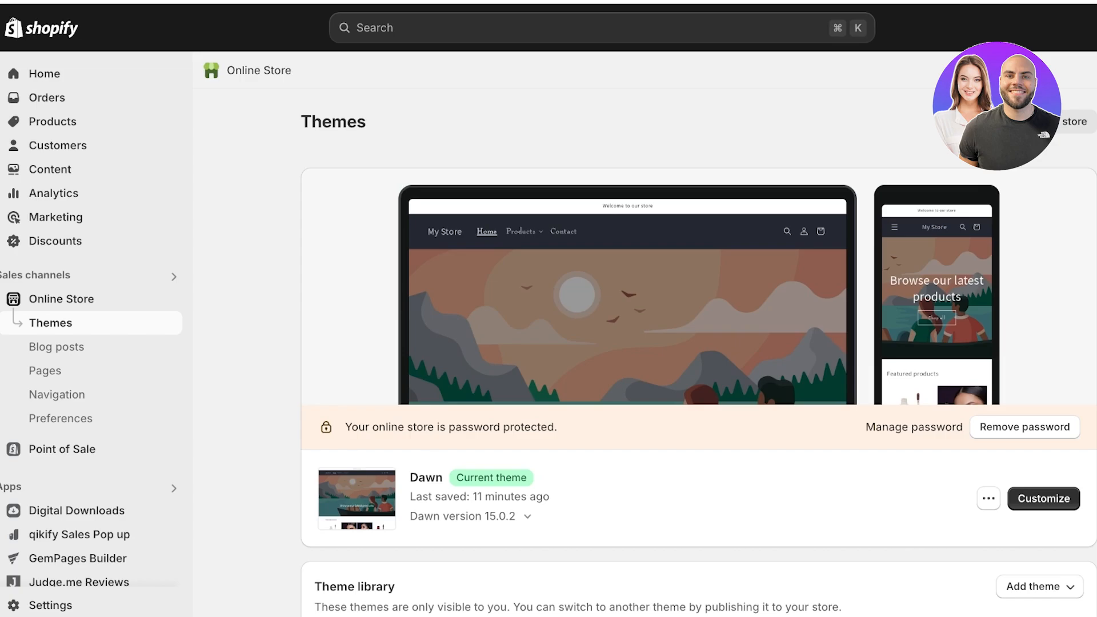
pyautogui.click(1024, 427)
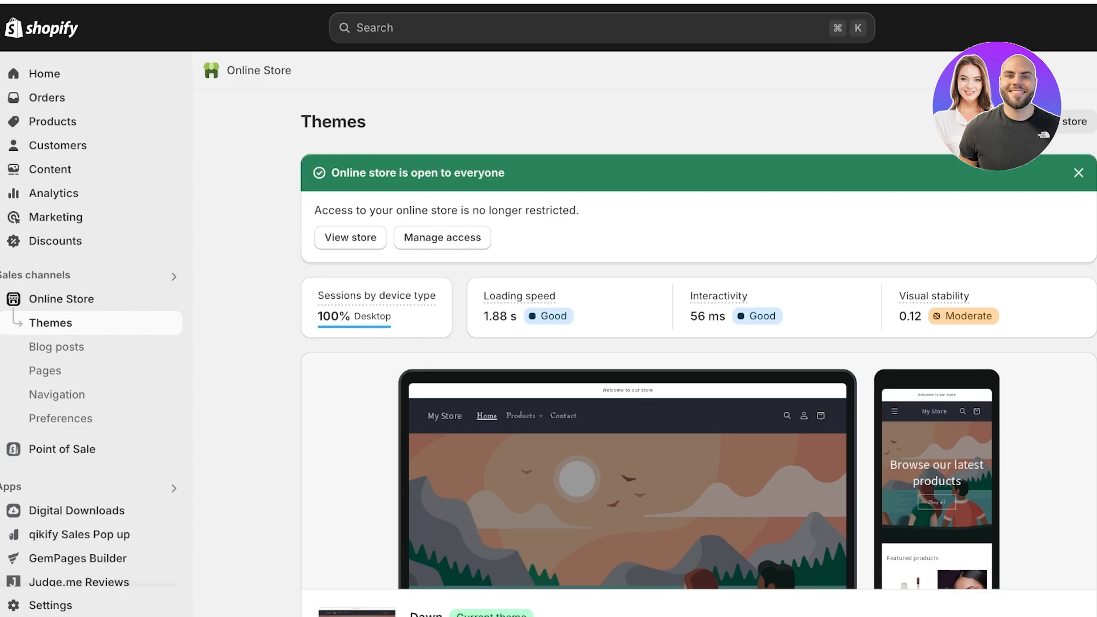
# Step: Go to Settings > Payments and scroll through the empty payment provider and method sections
pyautogui.click(50, 605)
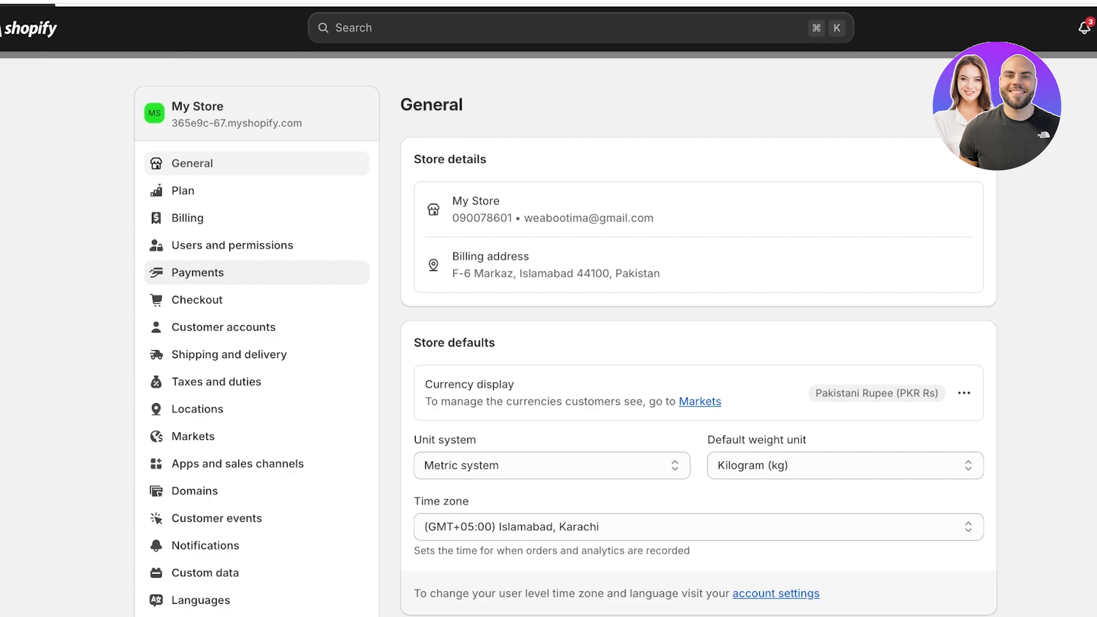
pyautogui.click(197, 272)
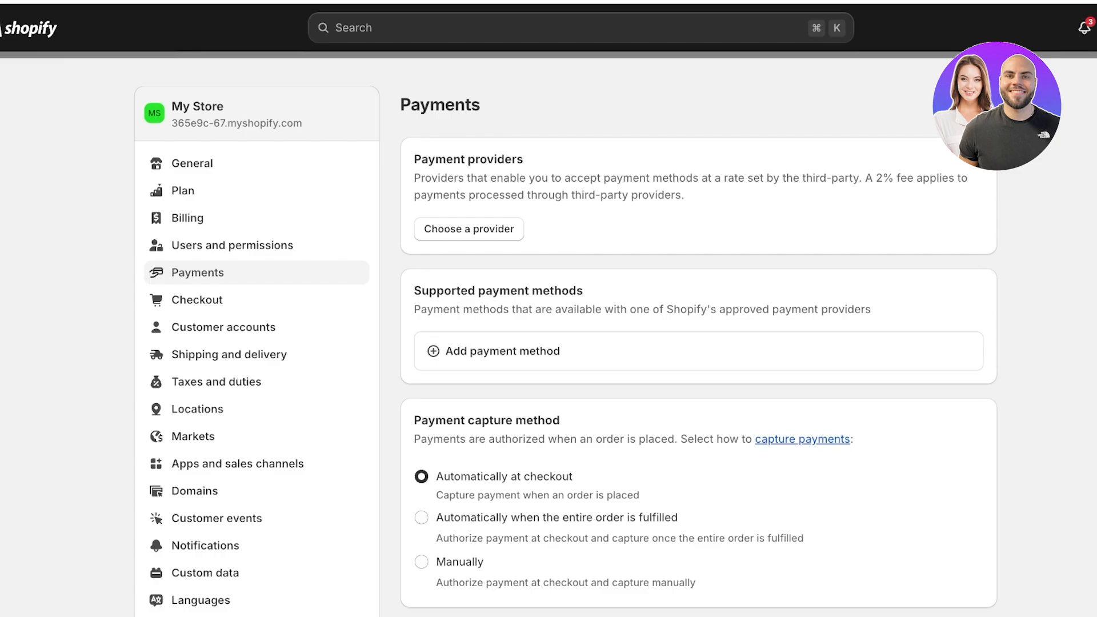
pyautogui.scroll(-3)
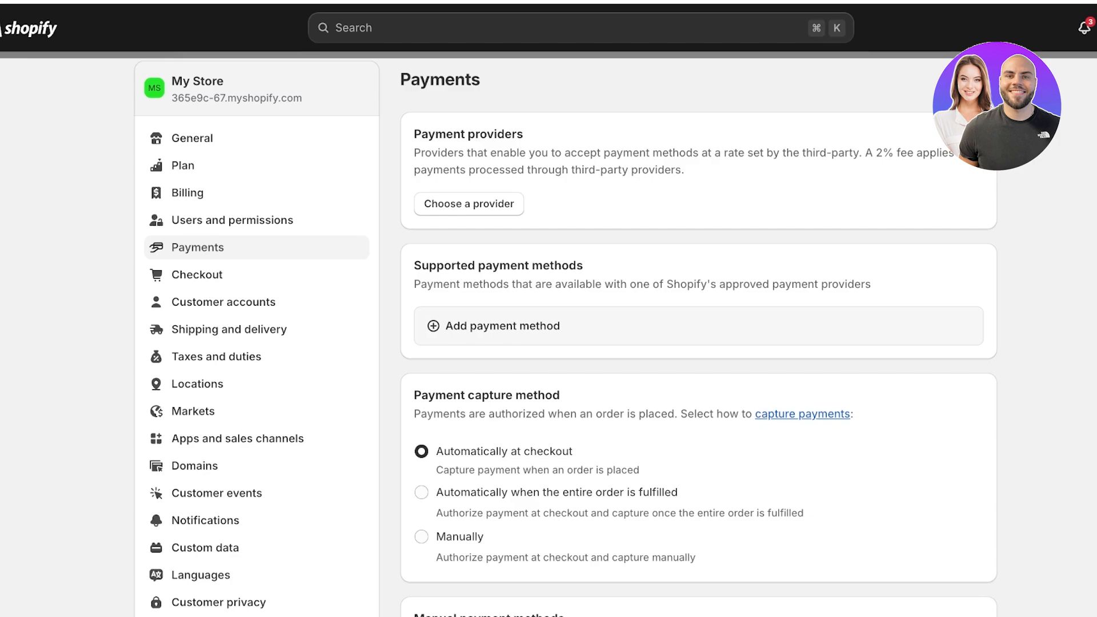
pyautogui.scroll(-3)
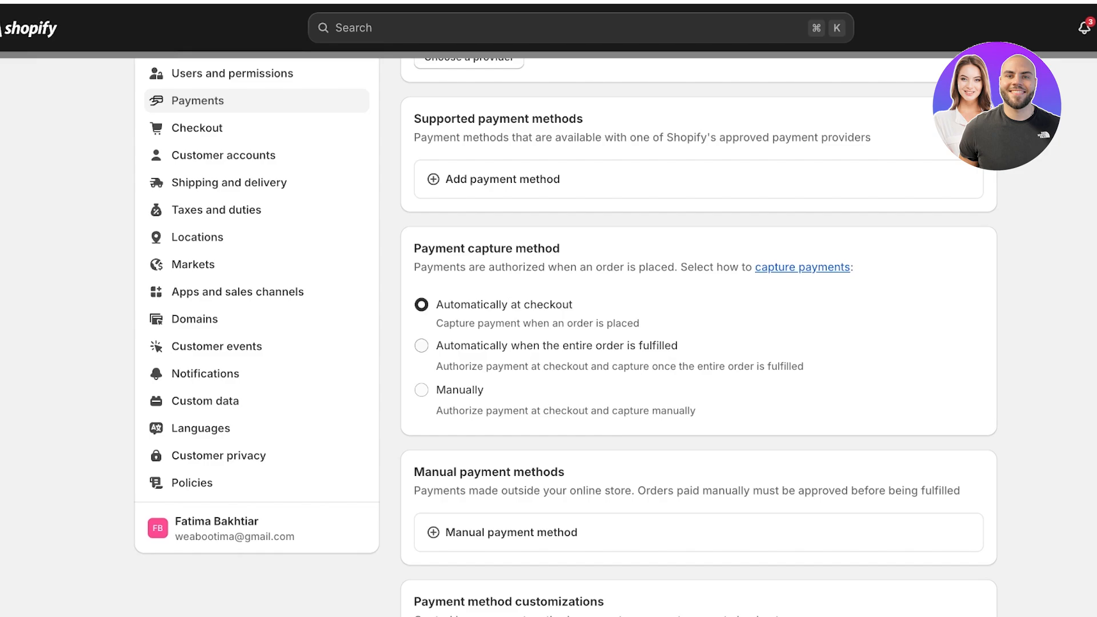
pyautogui.click(421, 345)
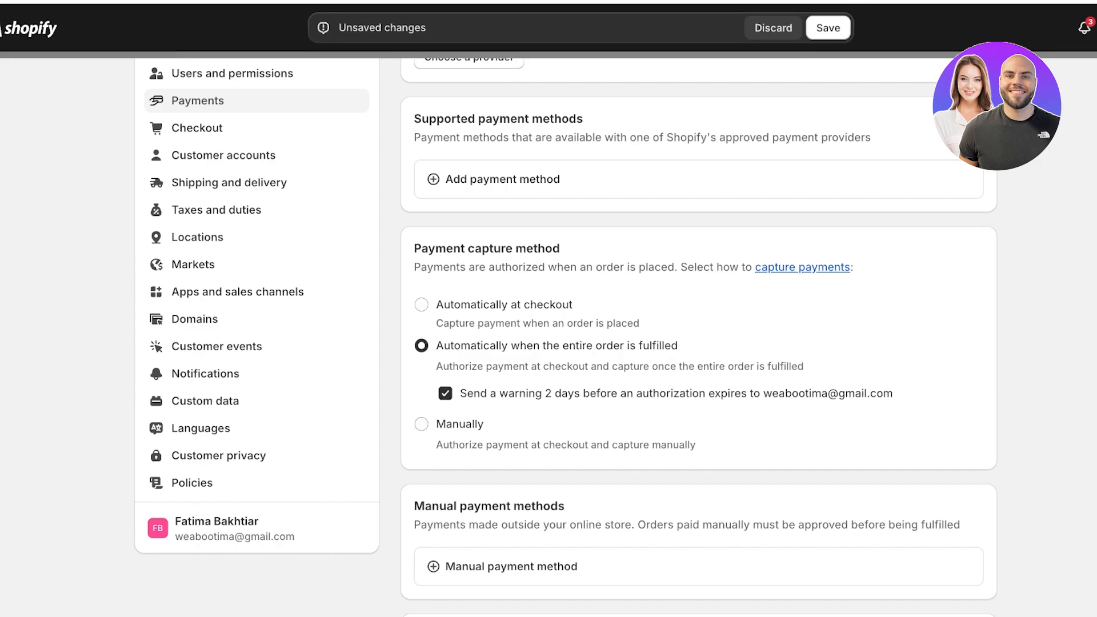
pyautogui.click(421, 423)
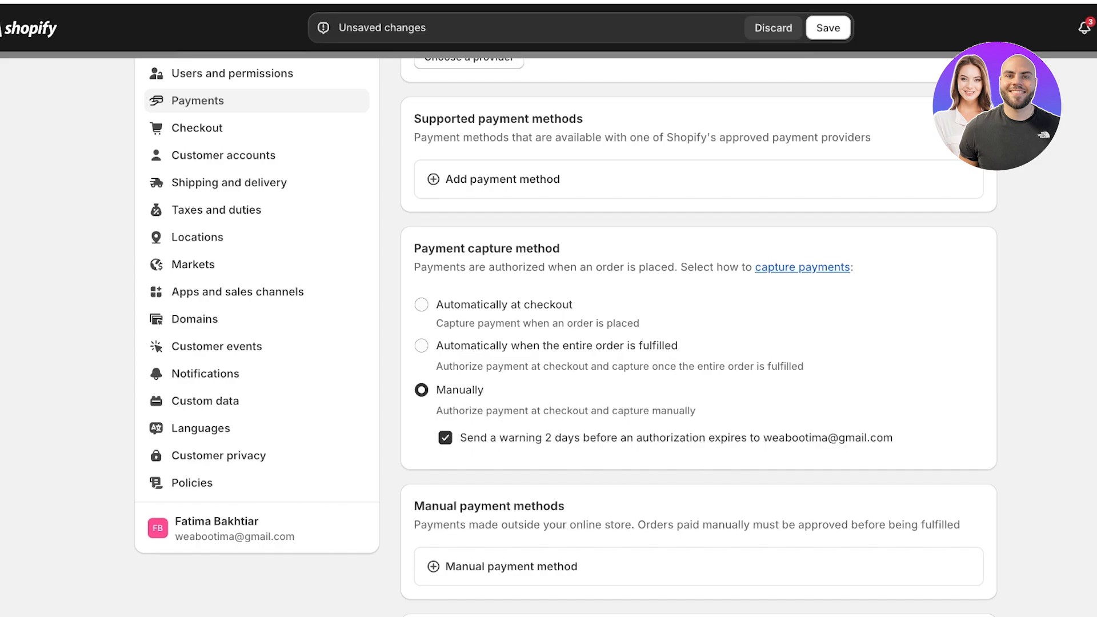
pyautogui.click(420, 304)
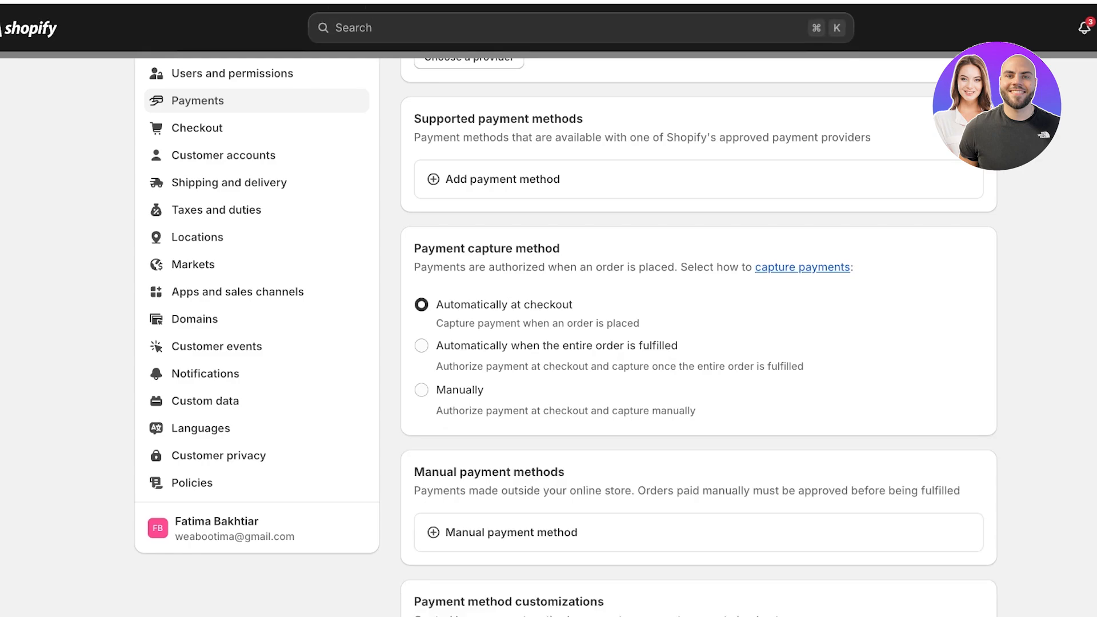
pyautogui.scroll(-3)
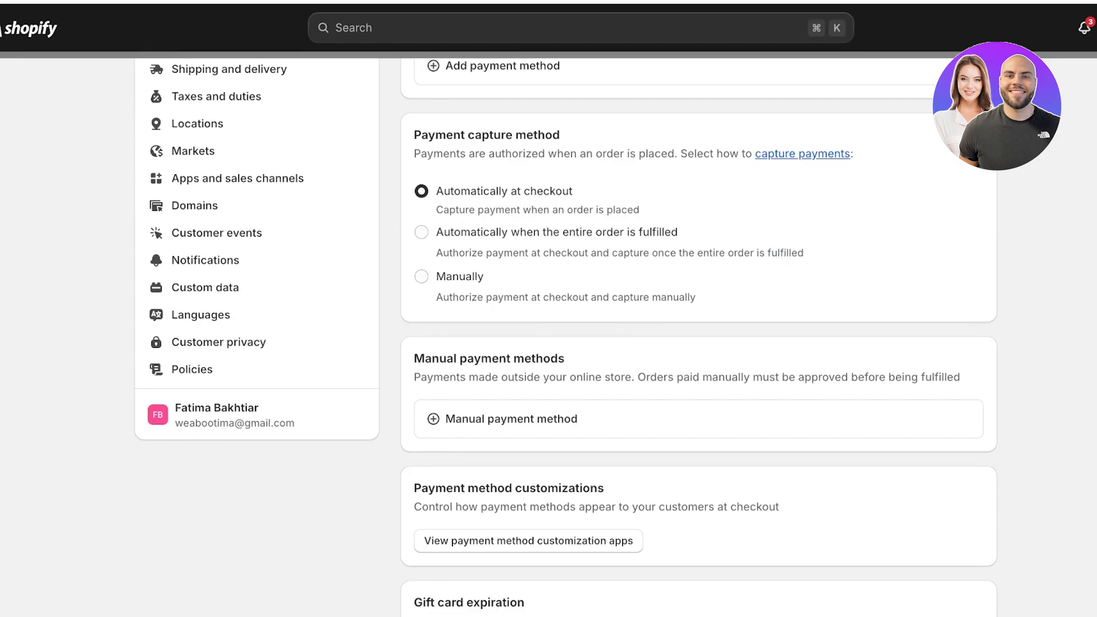
pyautogui.scroll(-3)
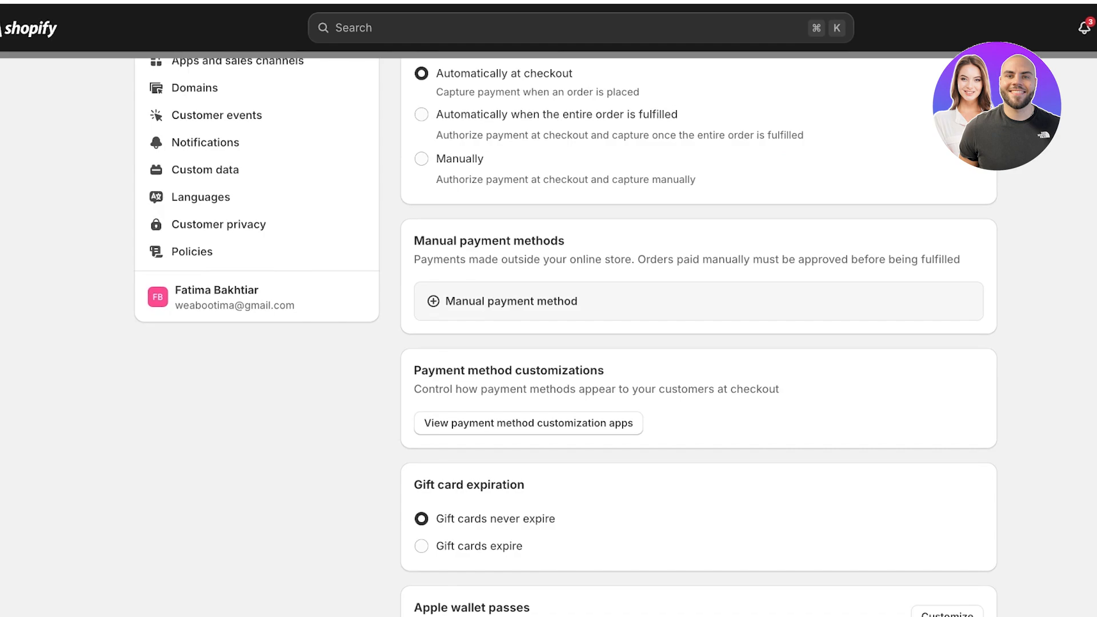
# Step: List the manual payment options: custom method, bank deposit, money order and cash on delivery
pyautogui.click(508, 301)
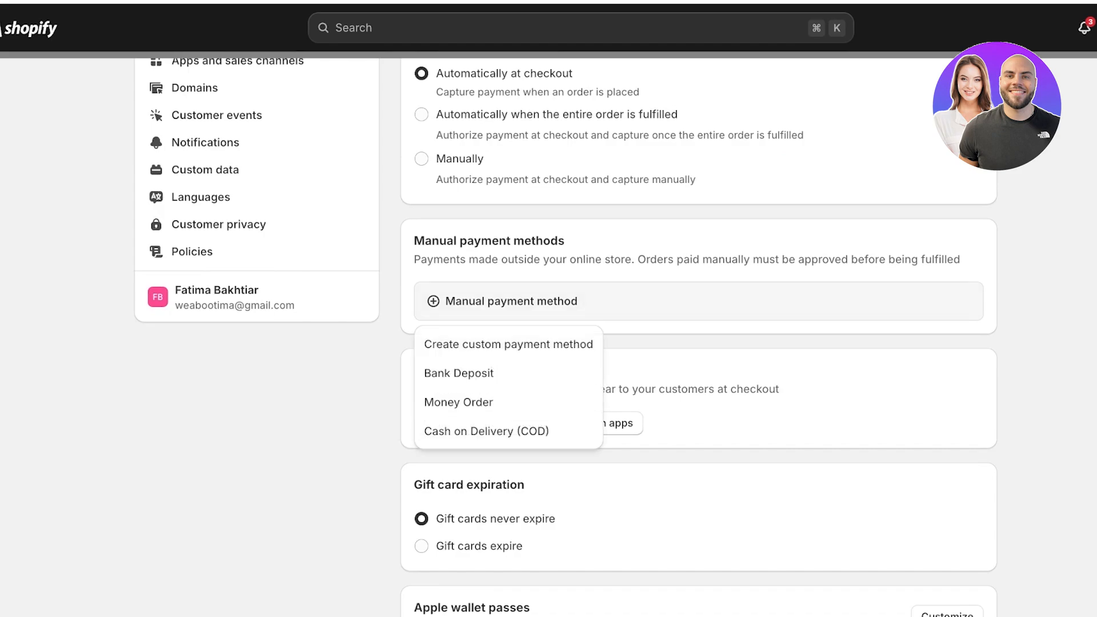
pyautogui.moveTo(459, 373)
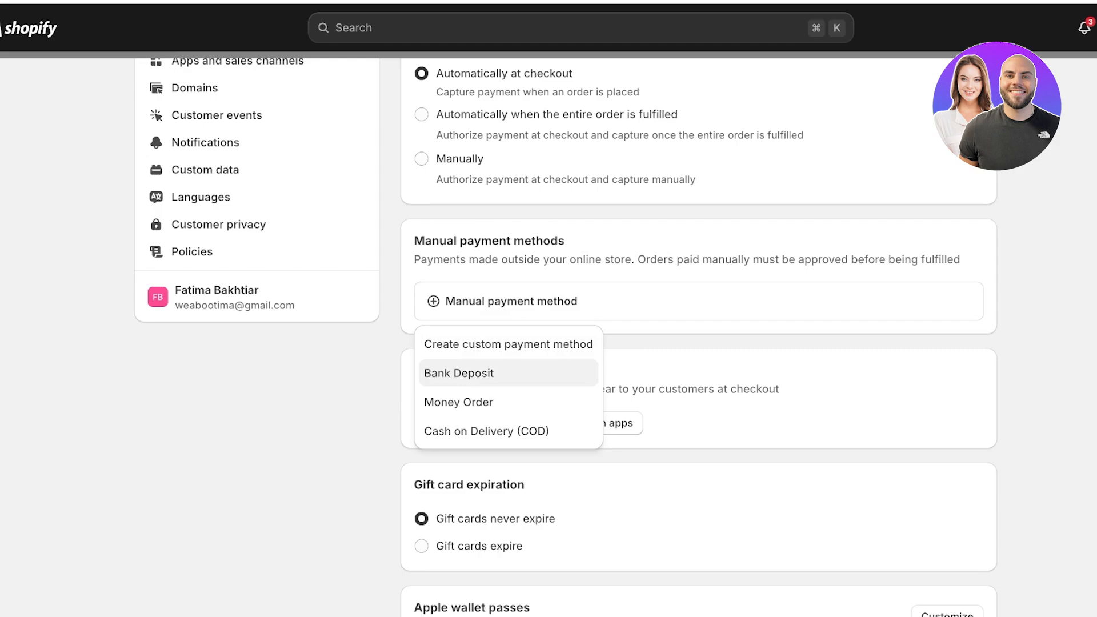
pyautogui.moveTo(458, 402)
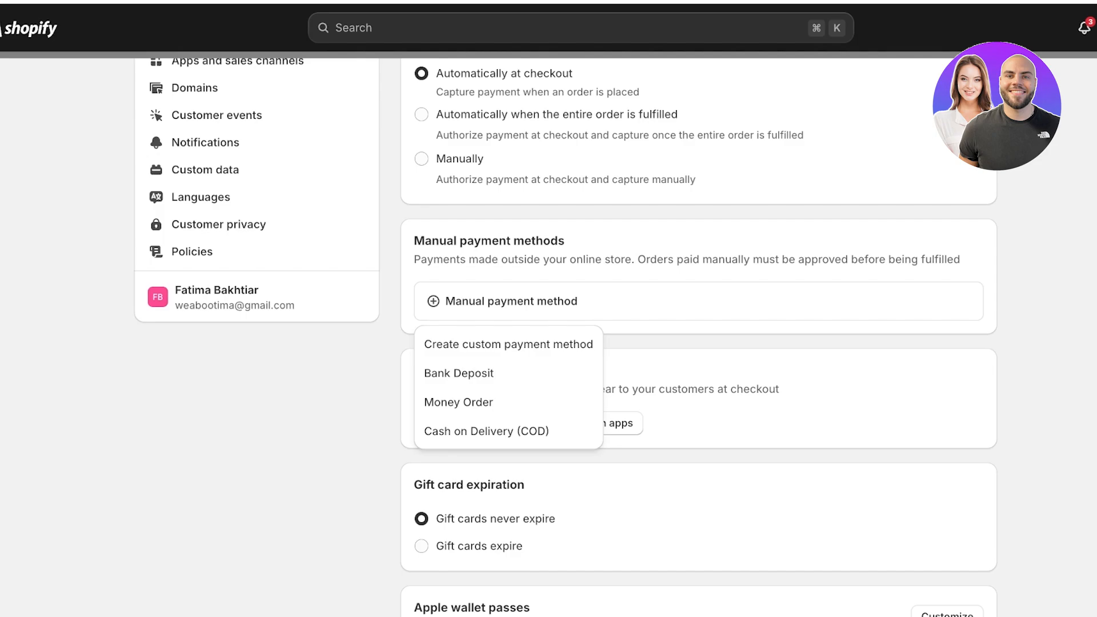
pyautogui.moveTo(508, 344)
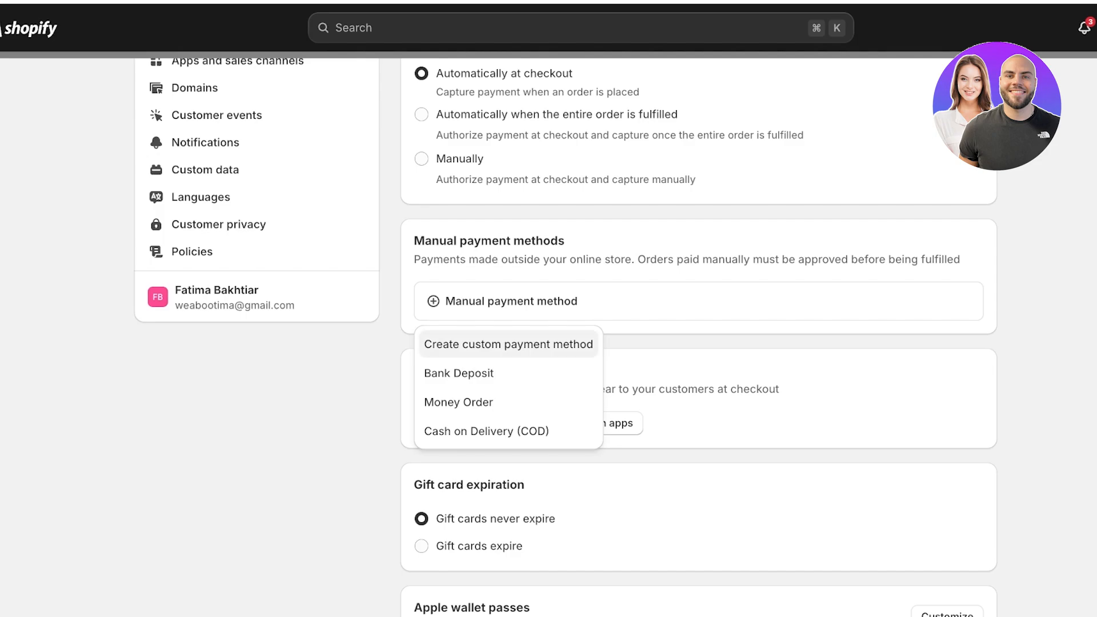
# Step: Start a custom payment method, touch its name and details fields, then cancel it empty
pyautogui.click(508, 343)
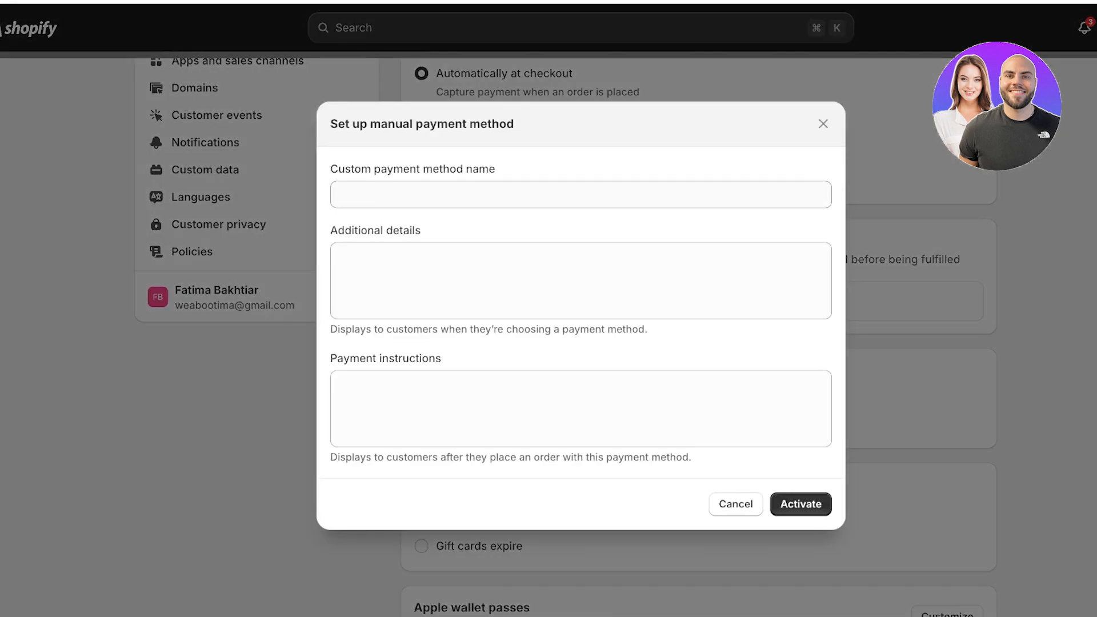
pyautogui.click(579, 194)
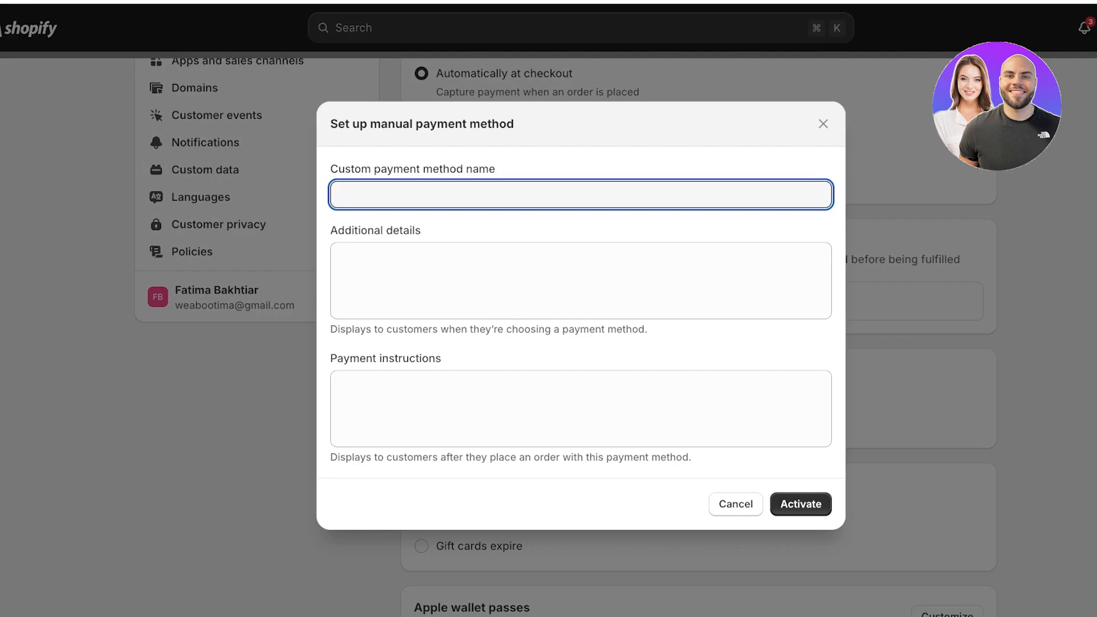
pyautogui.click(579, 280)
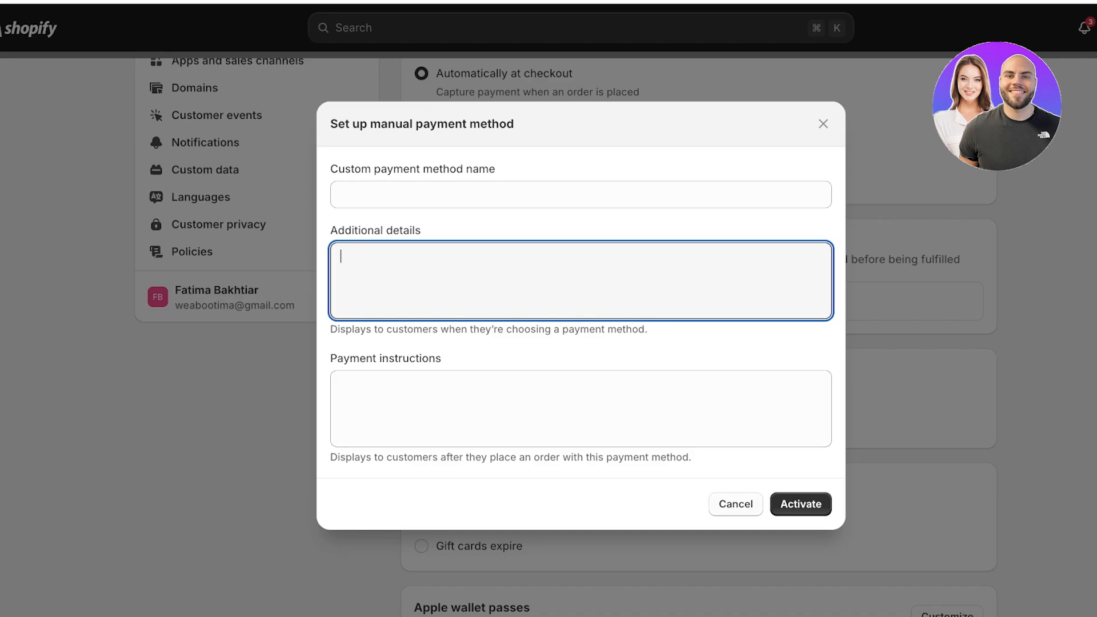
pyautogui.click(735, 503)
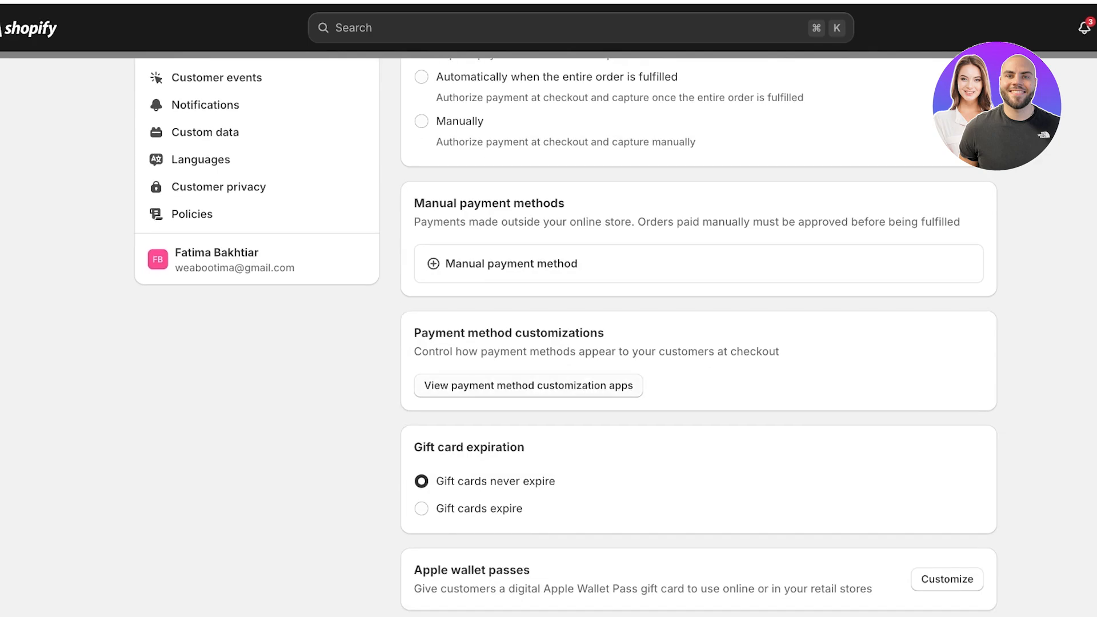
# Step: Set gift cards to expire after 5 years and resolve the Unsaved changes bar
pyautogui.click(527, 386)
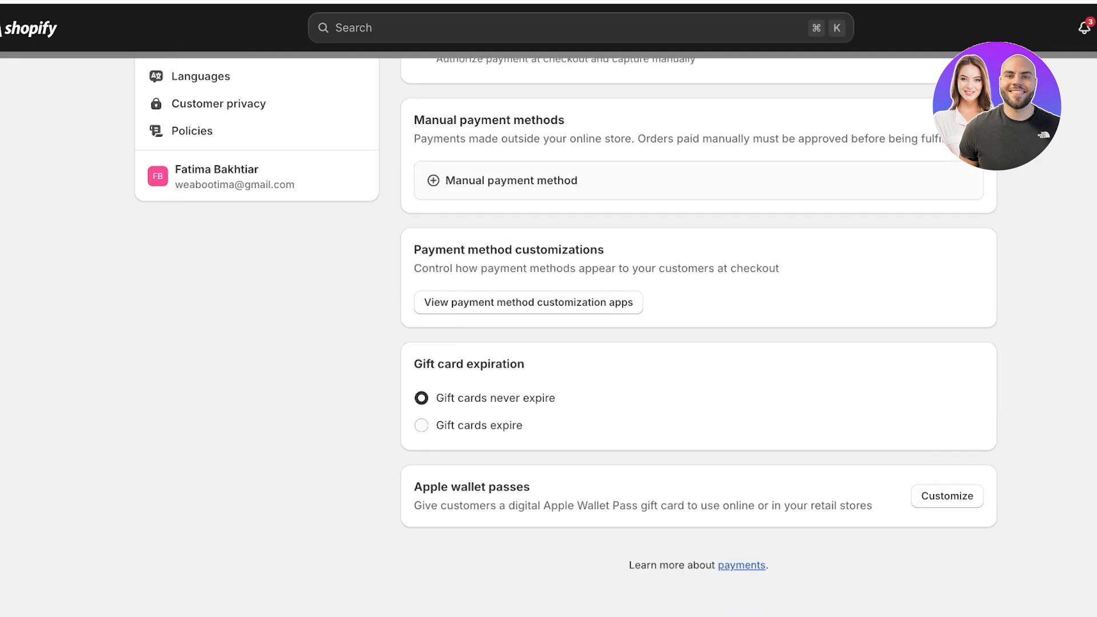
pyautogui.scroll(-3)
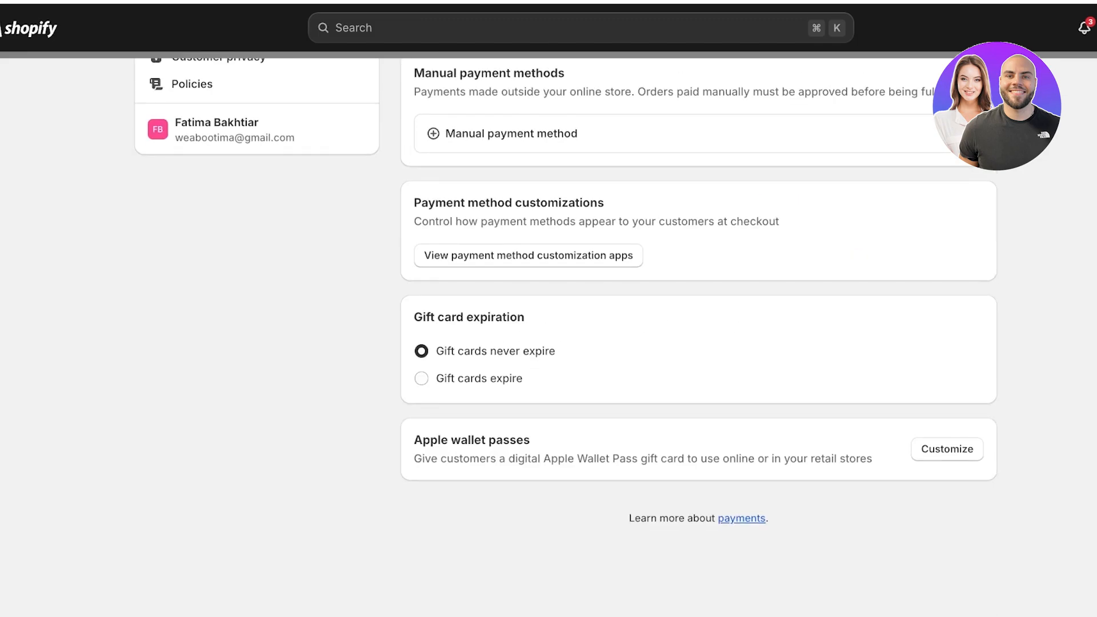
pyautogui.click(420, 378)
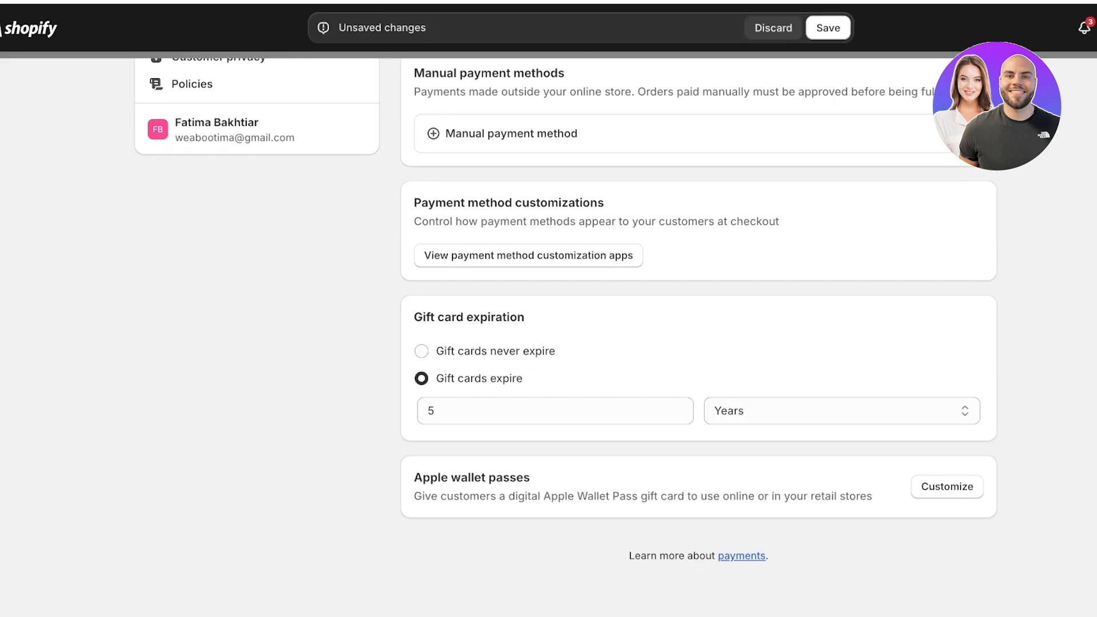
pyautogui.click(420, 350)
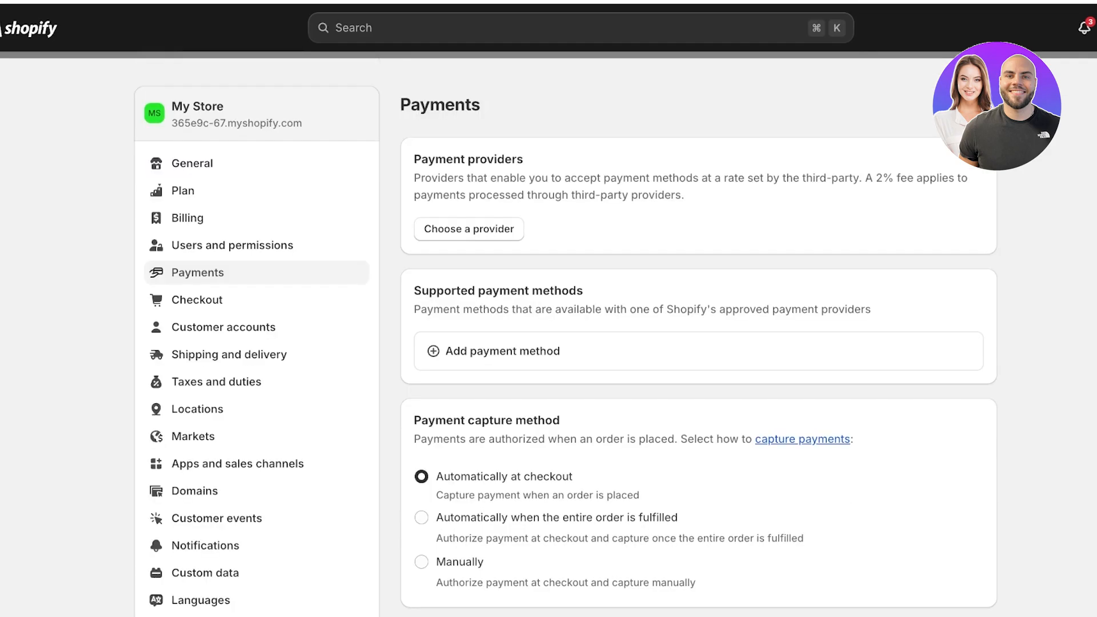
pyautogui.moveTo(217, 381)
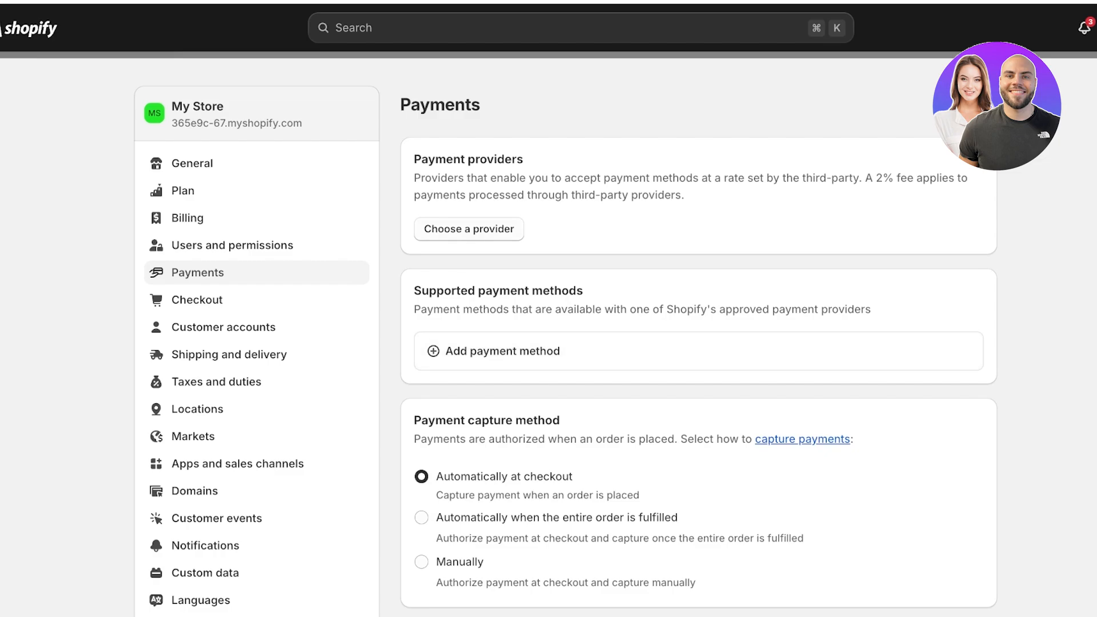
pyautogui.click(501, 351)
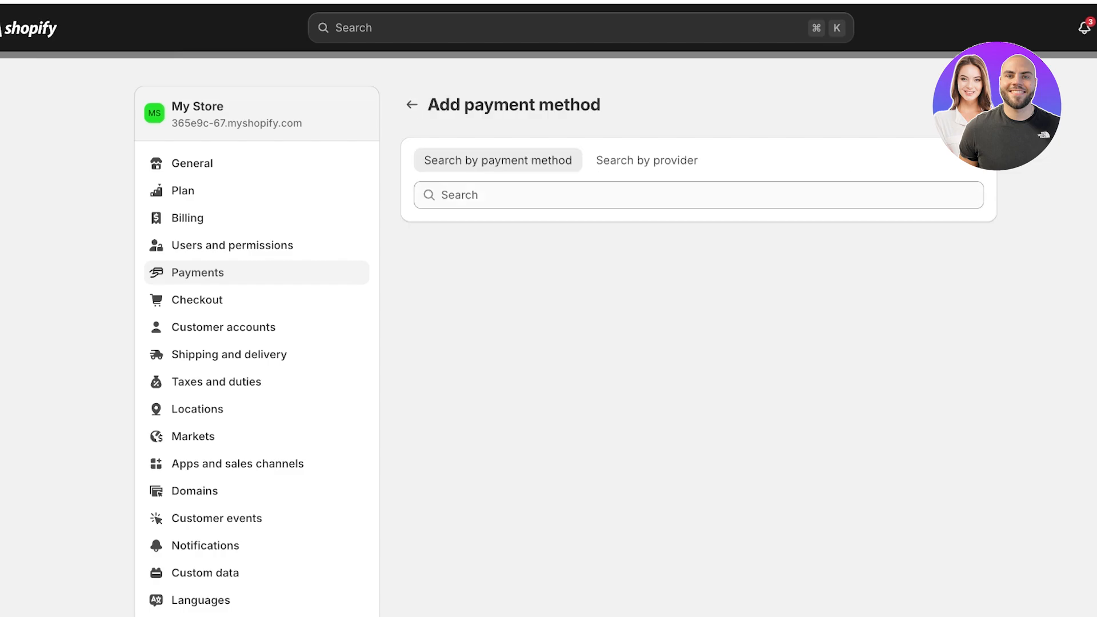
pyautogui.write('apple pay')
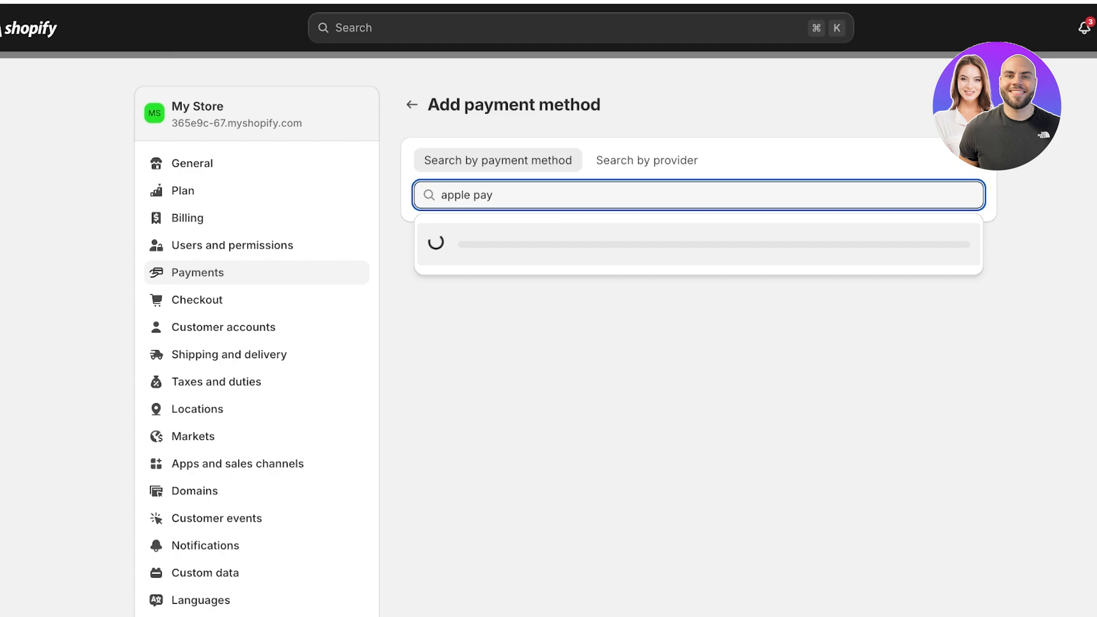
pyautogui.press('Backspace')
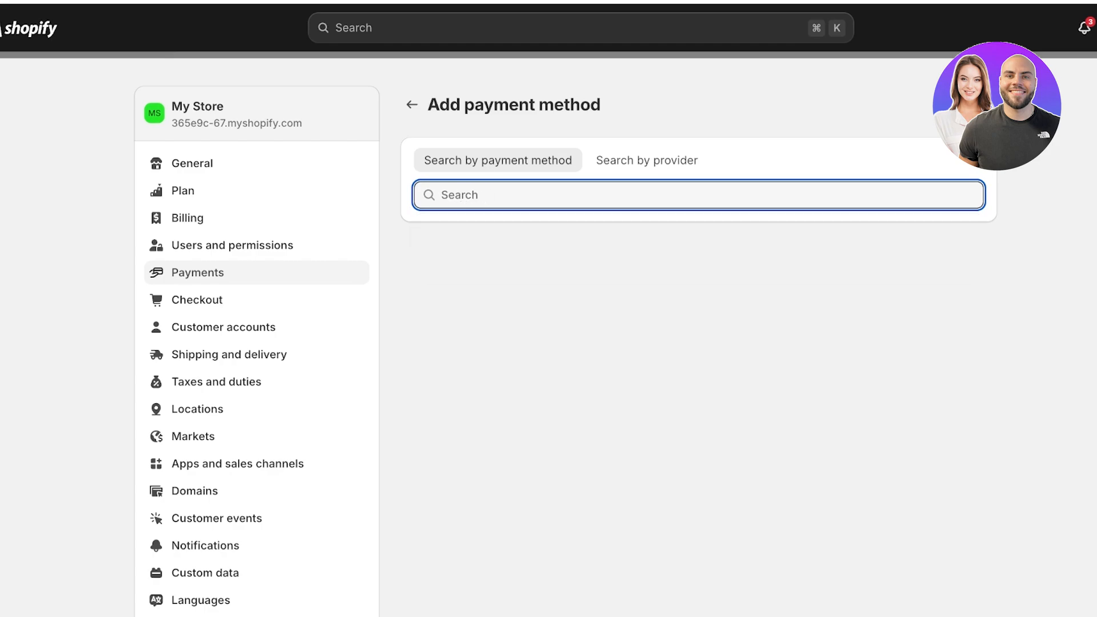
pyautogui.write('g')
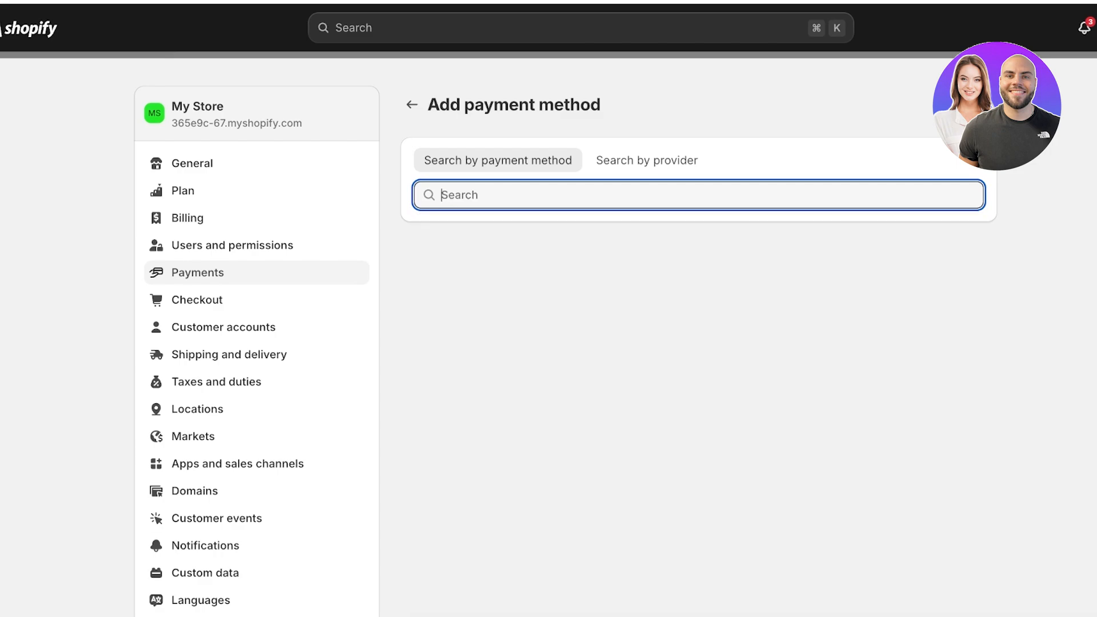
pyautogui.click(645, 159)
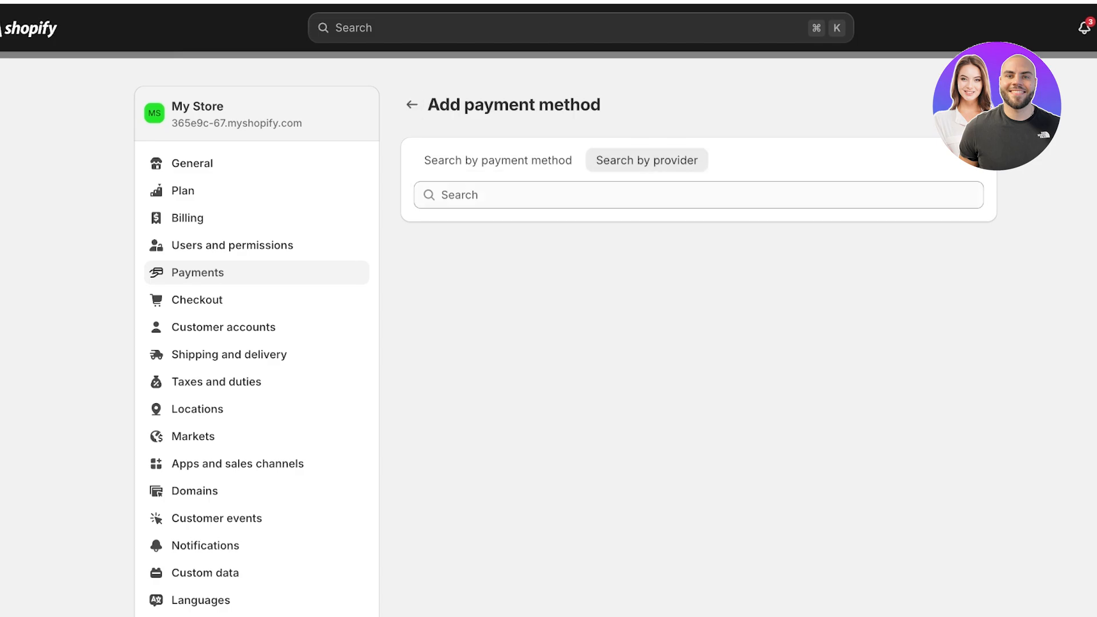
pyautogui.click(412, 104)
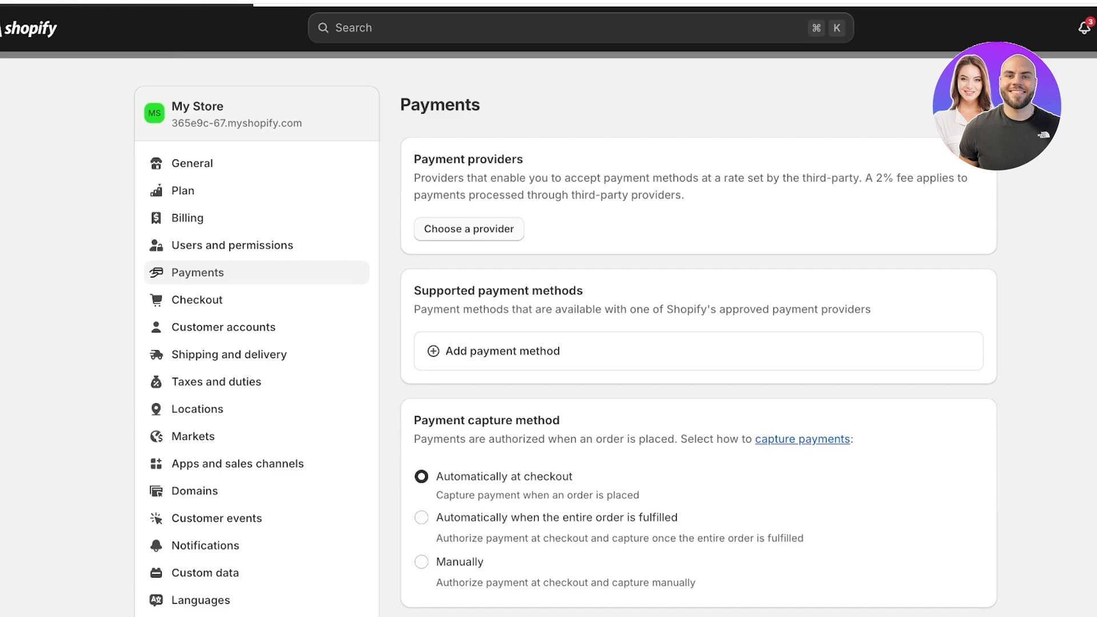
# Step: Choose Stripe from the third-party payment providers and reach its account connection page
pyautogui.click(468, 229)
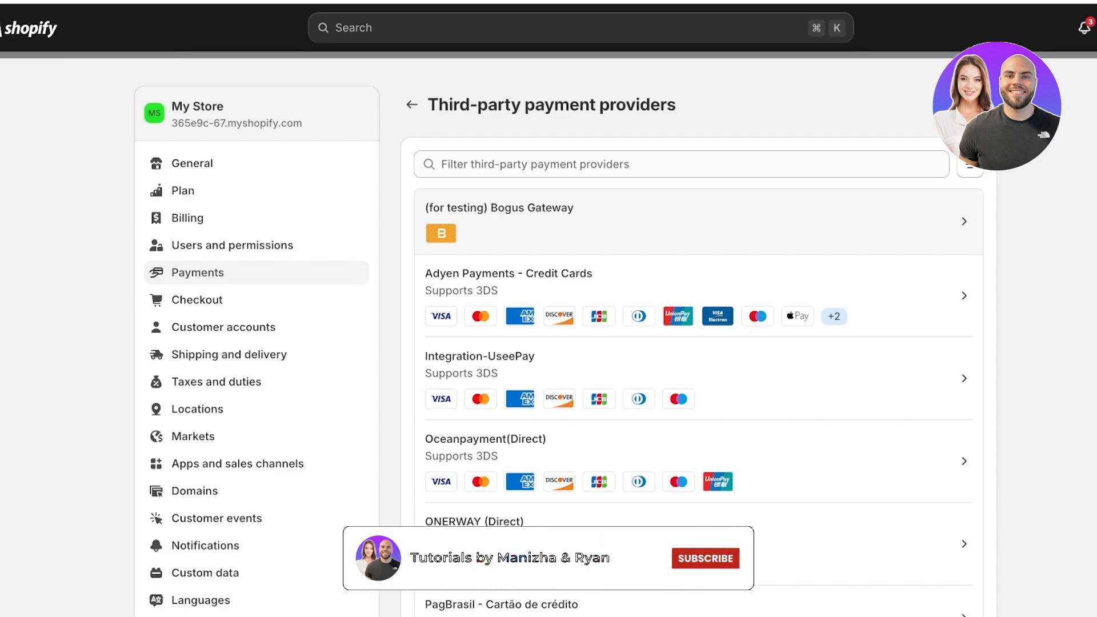
pyautogui.click(705, 558)
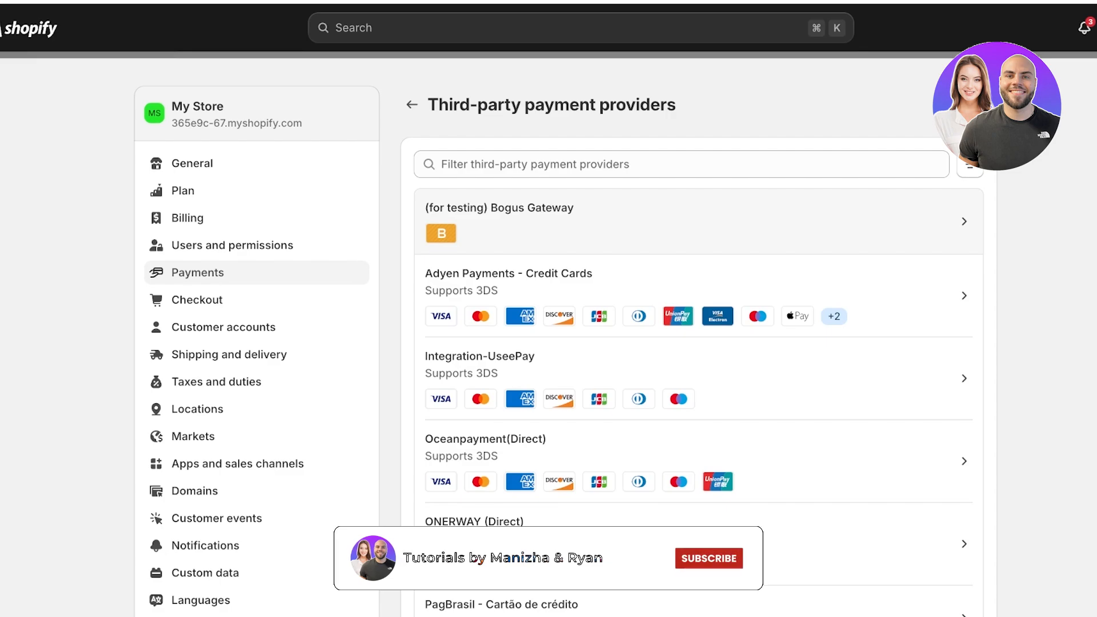
pyautogui.moveTo(757, 315)
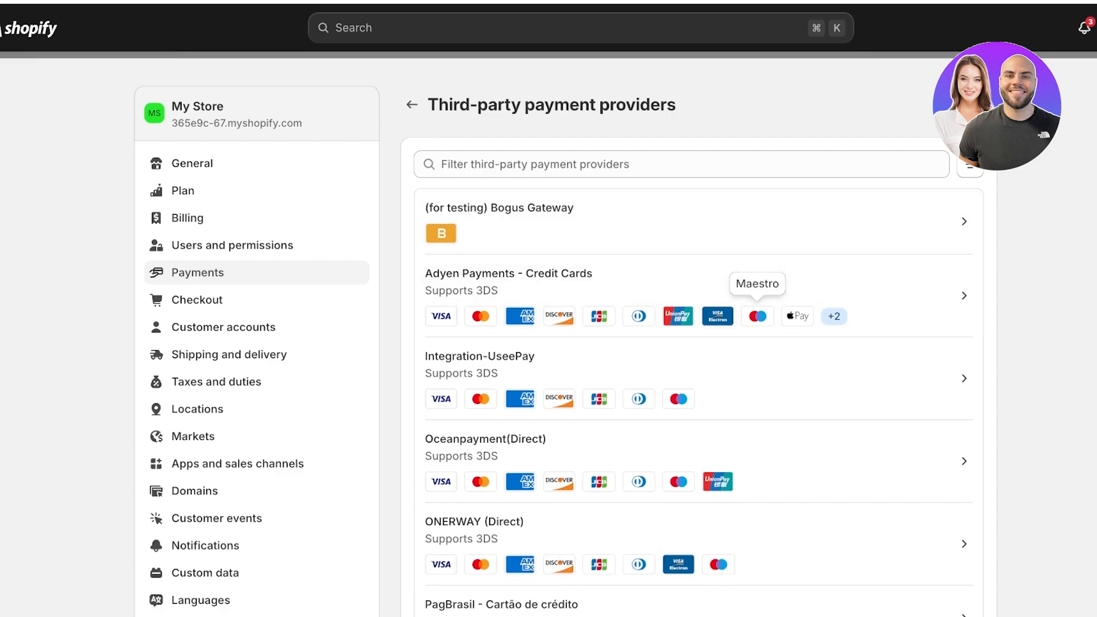
pyautogui.scroll(-3)
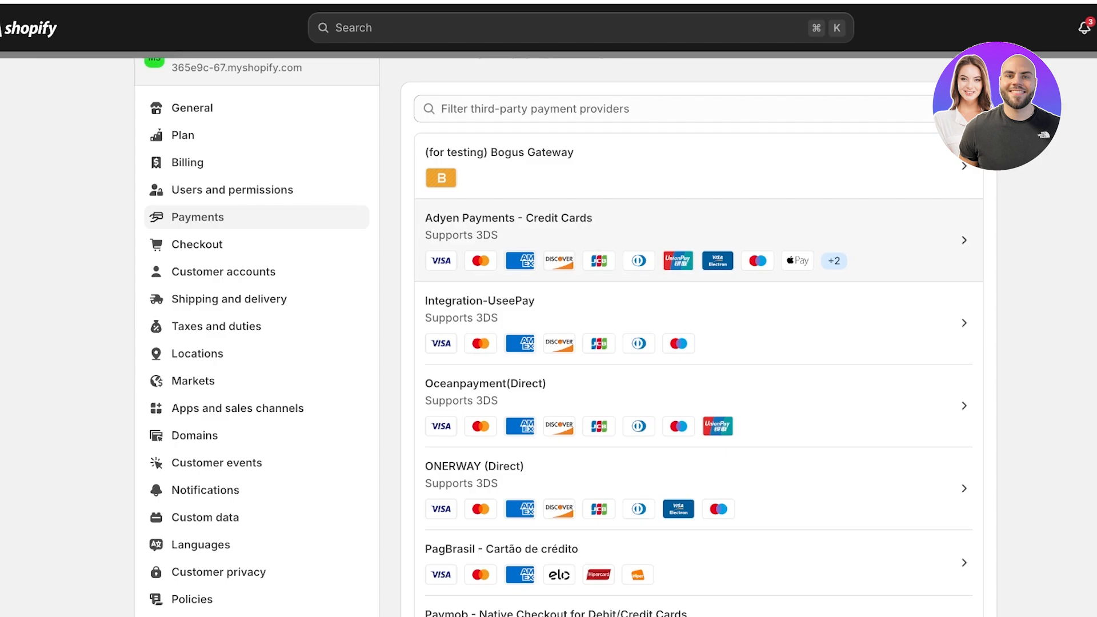
pyautogui.scroll(-3)
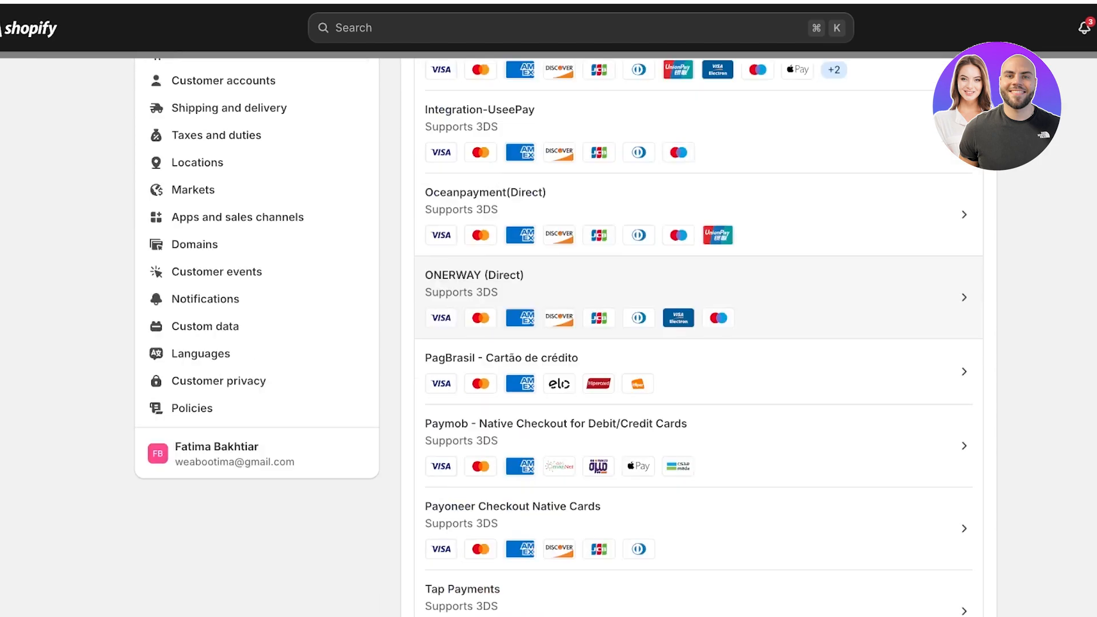
pyautogui.scroll(-3)
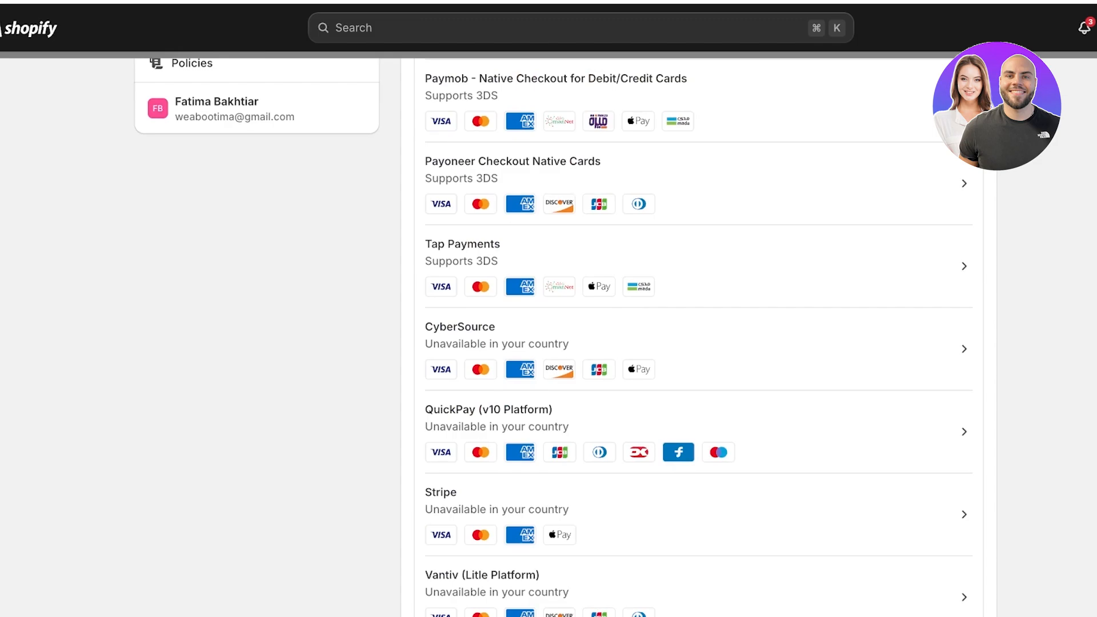
pyautogui.scroll(-3)
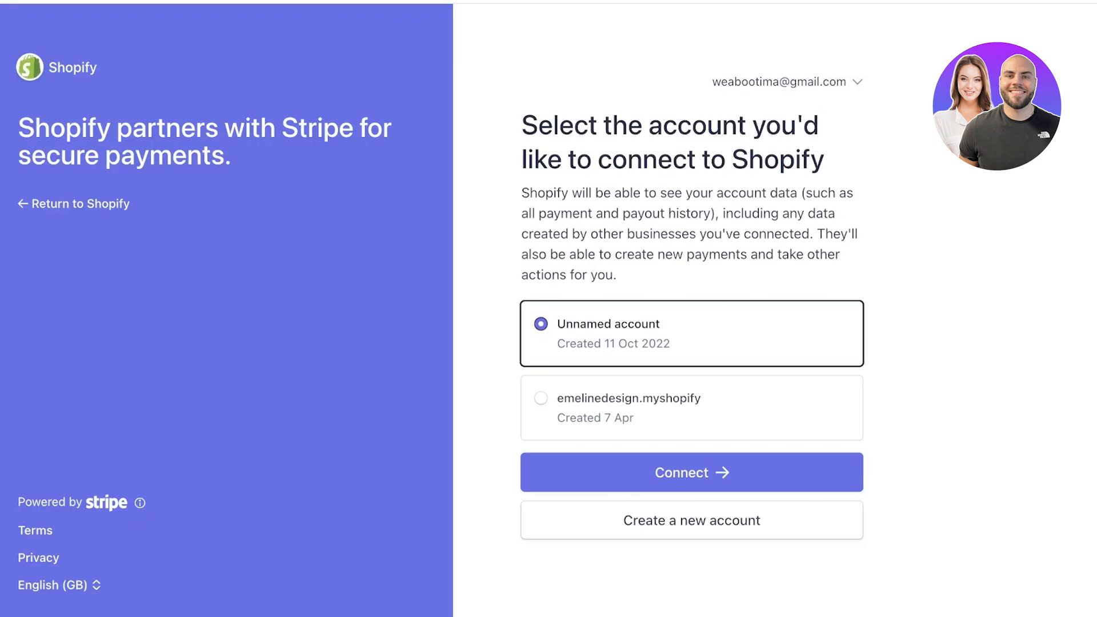
# Step: Connect the Unnamed Stripe account and return to the Shopify home dashboard
pyautogui.click(691, 472)
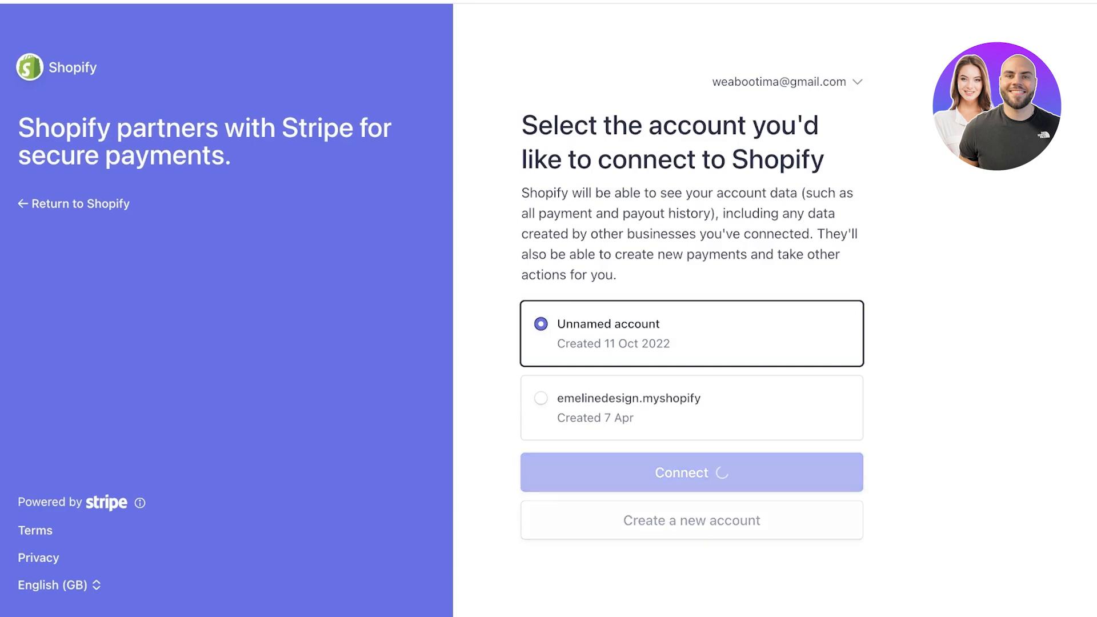
pyautogui.click(690, 471)
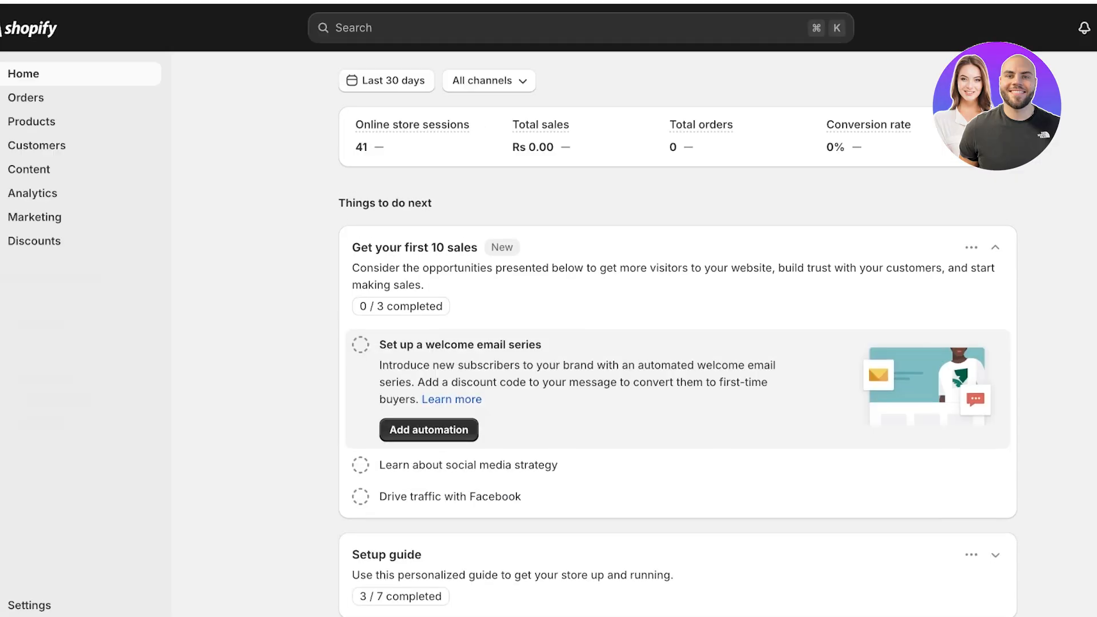
# Step: Reach Settings > Payments, now showing Stripe with its 2% transaction fee
pyautogui.click(29, 605)
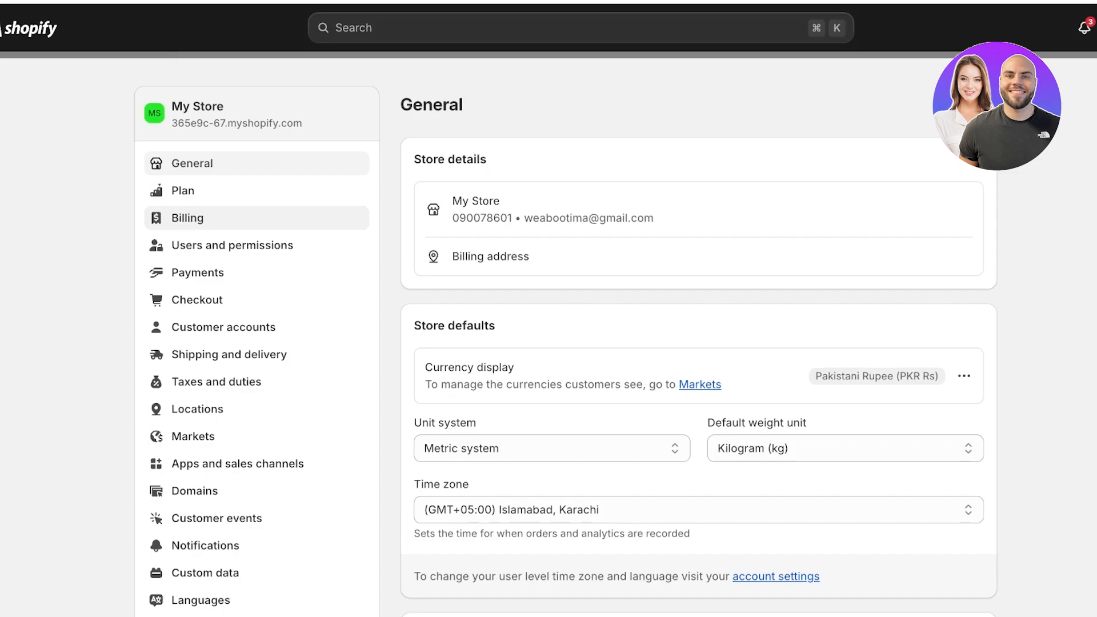
pyautogui.click(197, 272)
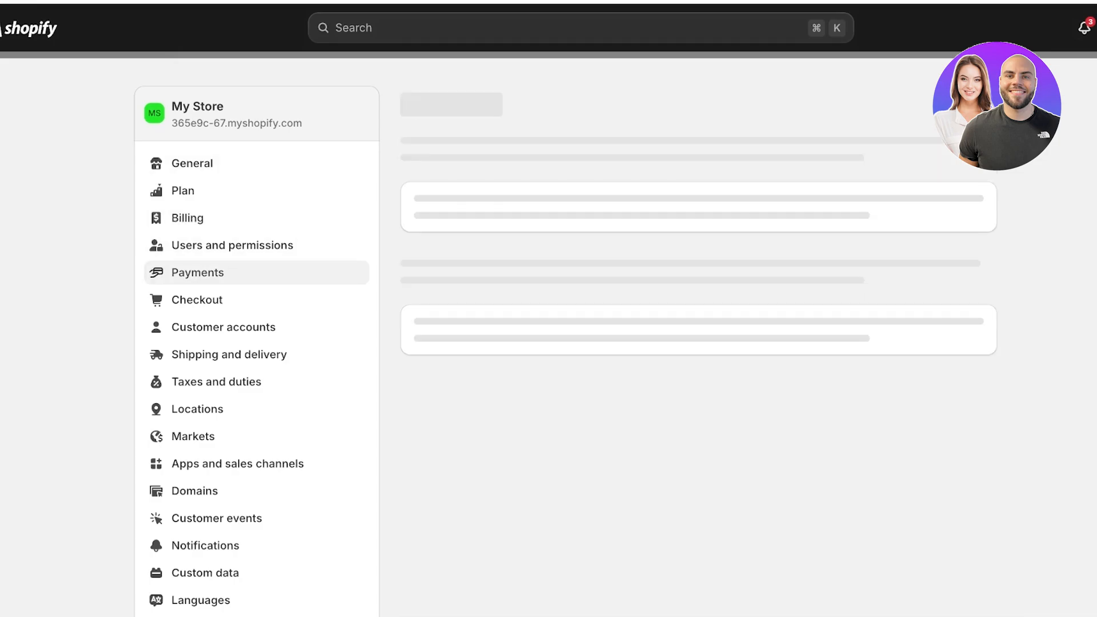
pyautogui.click(197, 271)
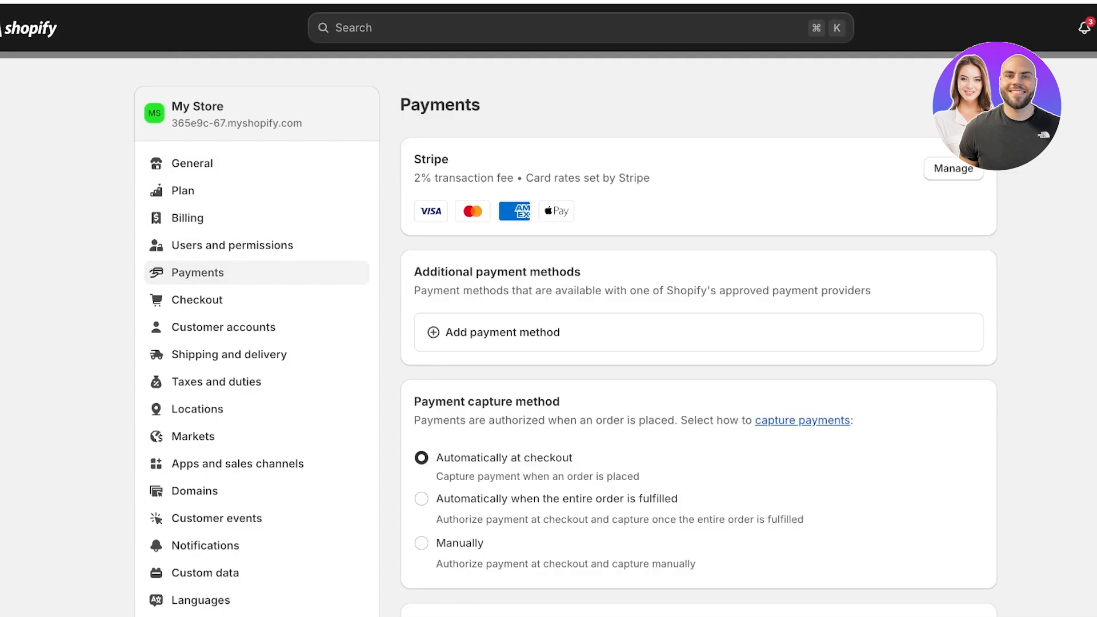
pyautogui.moveTo(417, 159); pyautogui.dragTo(521, 178)
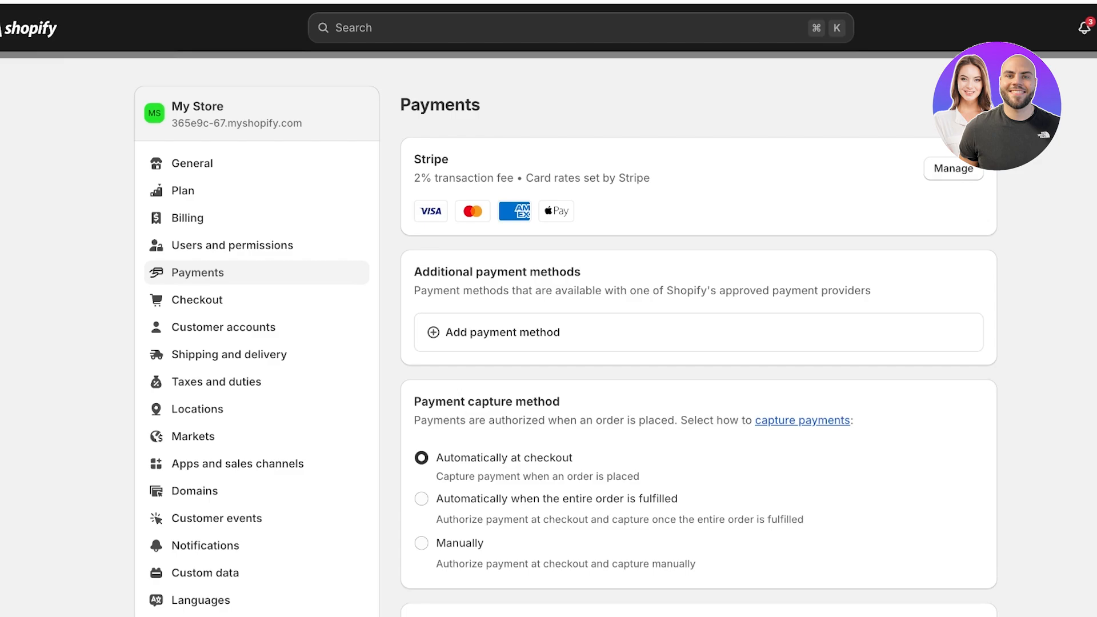
# Step: Disable American Express in Stripe's accepted card brands and save the change
pyautogui.click(953, 168)
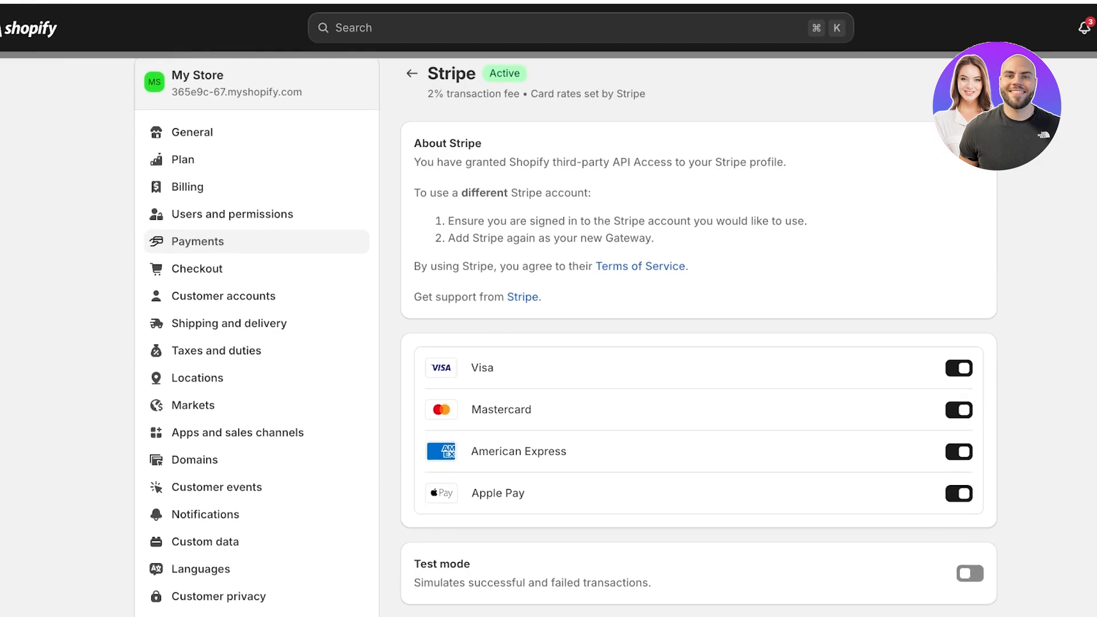
pyautogui.scroll(-3)
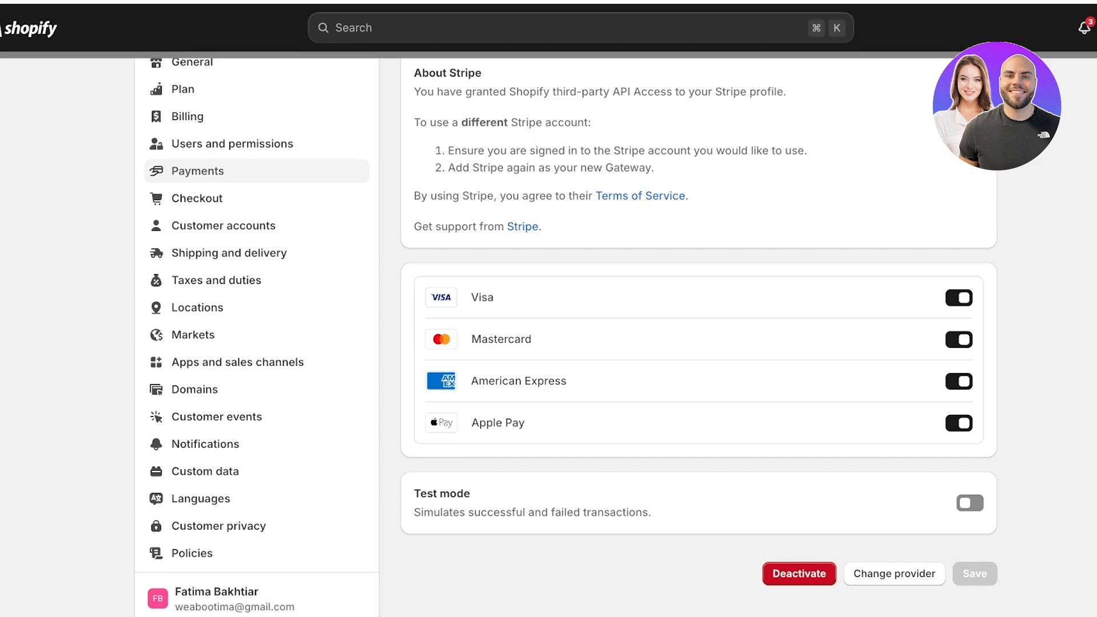
pyautogui.click(958, 381)
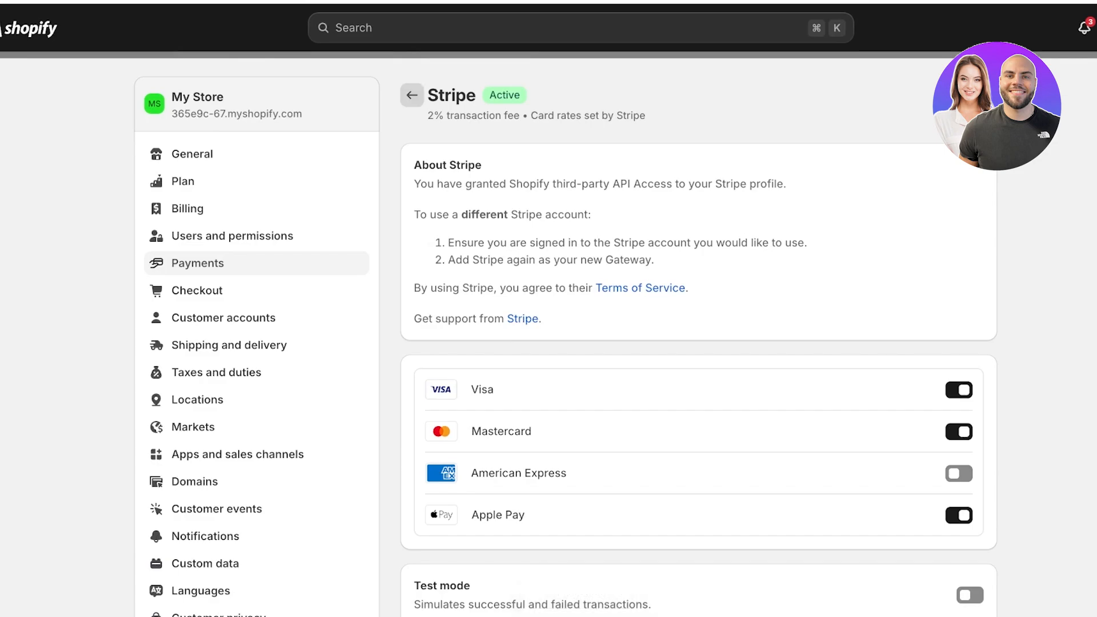
pyautogui.click(412, 95)
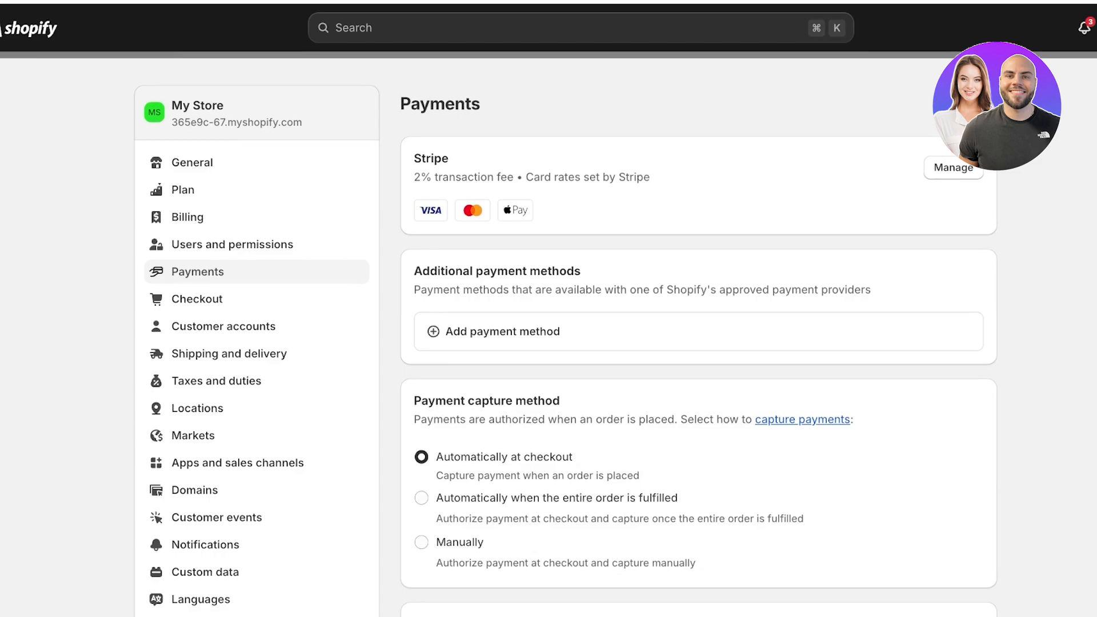
# Step: Scroll to Manual payment methods and list the addable options, including cash on delivery
pyautogui.scroll(-3)
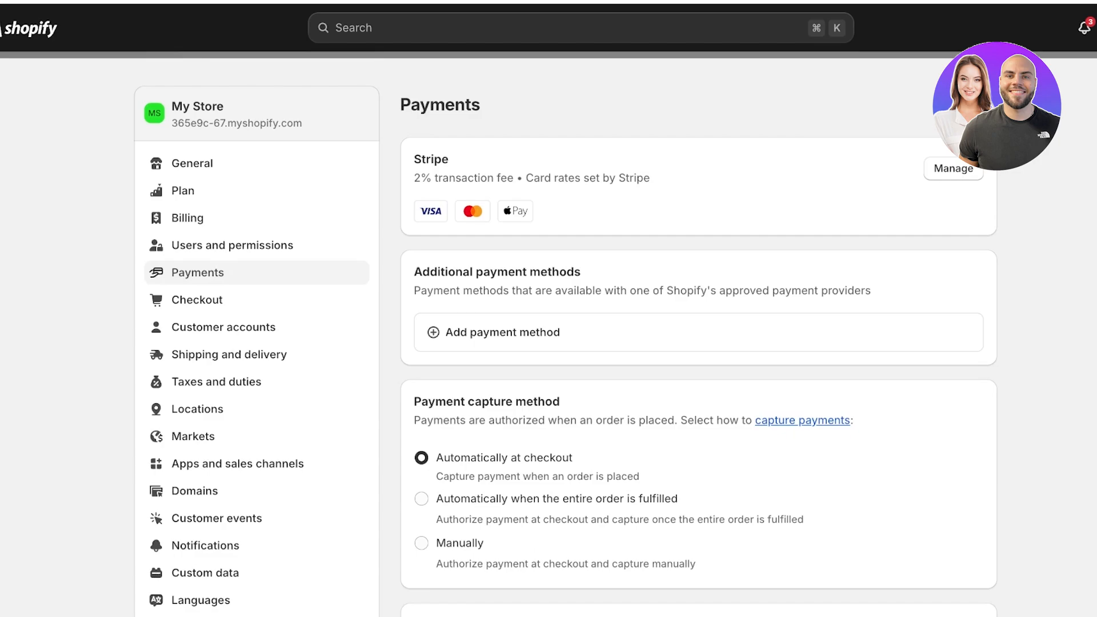
pyautogui.scroll(-3)
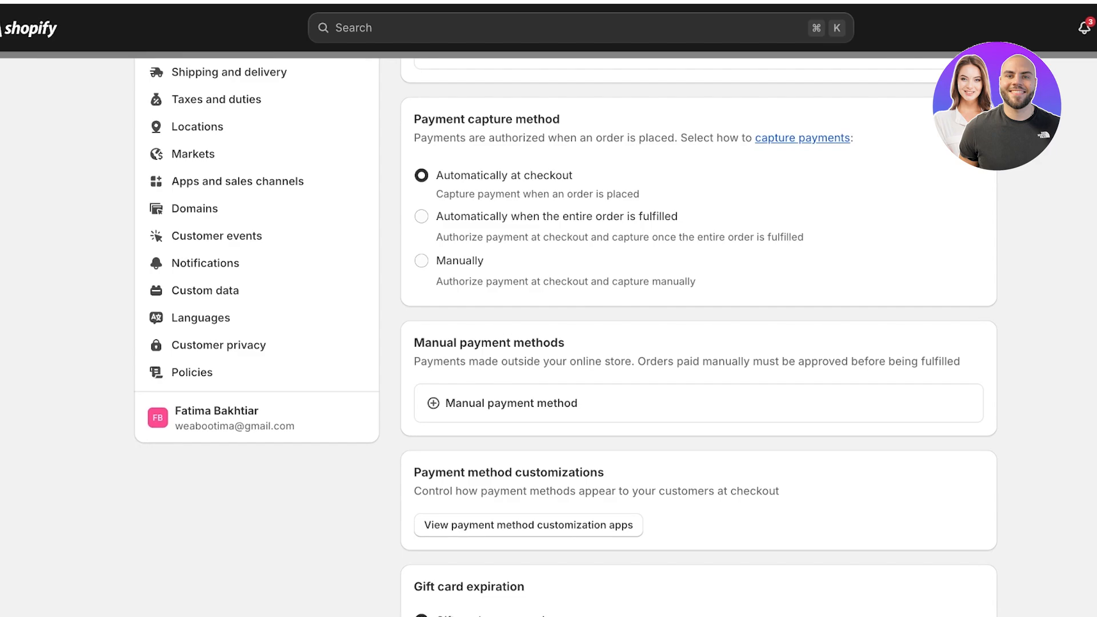
pyautogui.click(510, 402)
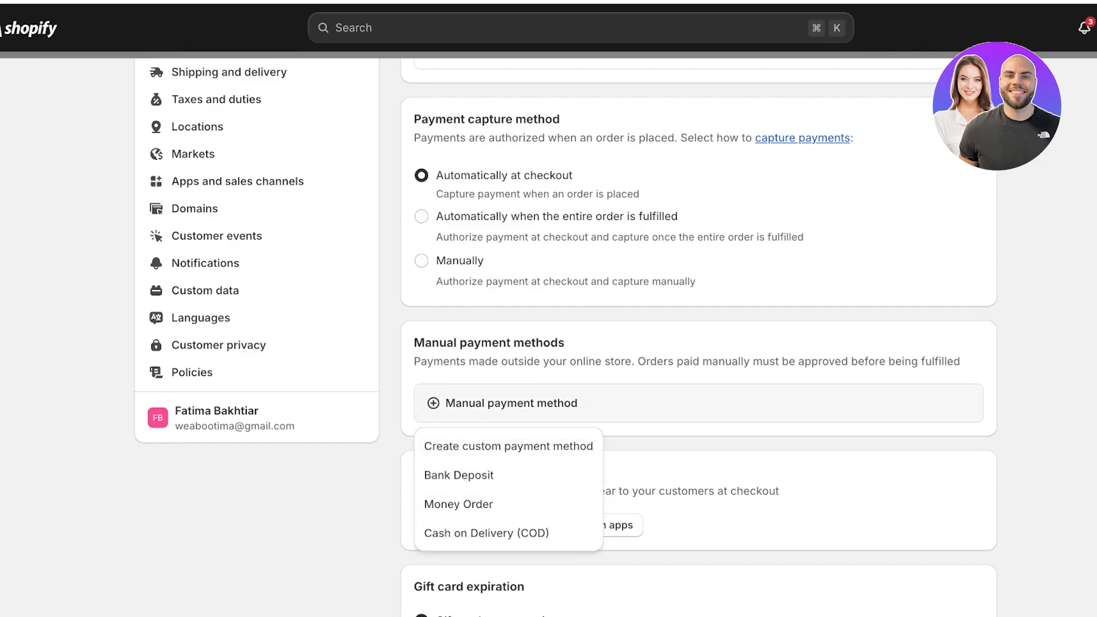
# Step: Select Cash on Delivery (COD), add the note 'Pay with cash to your courier upon delivery', and activate it
pyautogui.click(486, 533)
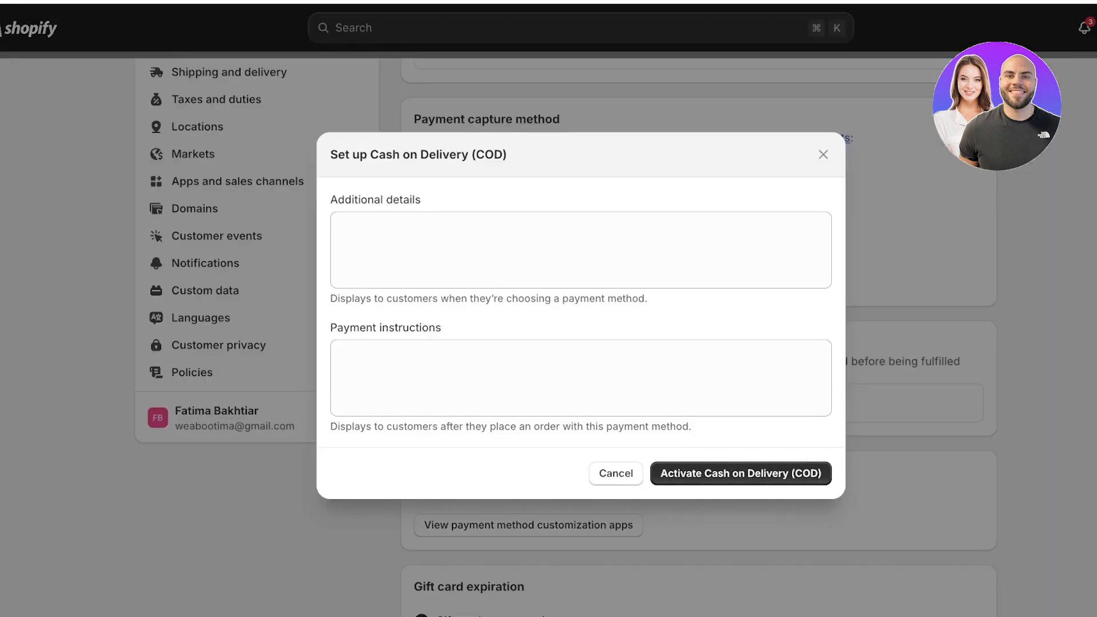
pyautogui.click(580, 250)
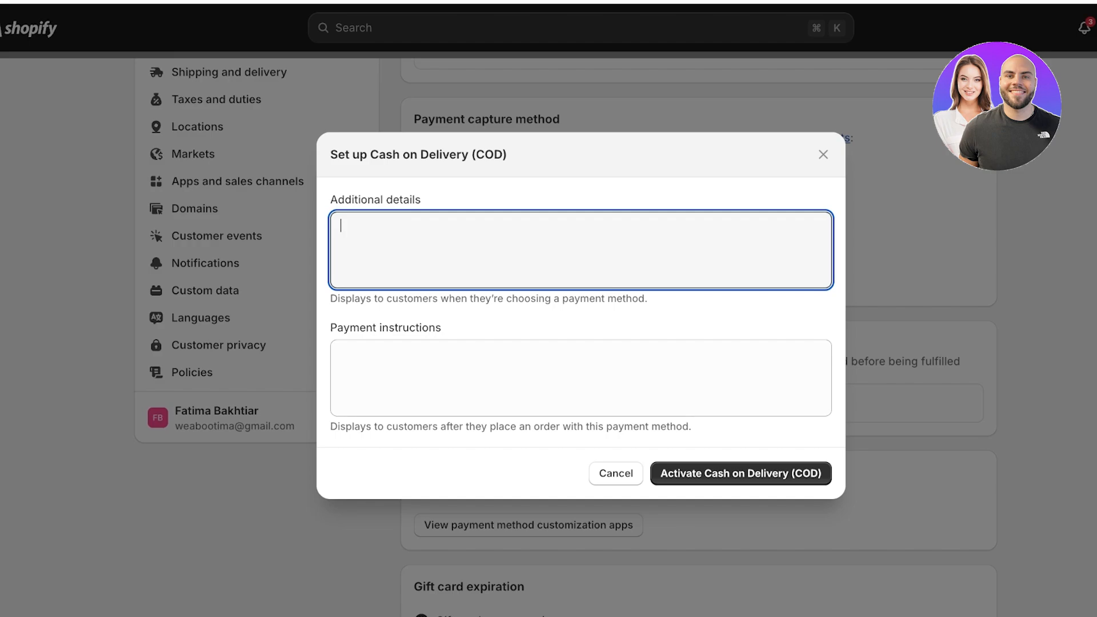
pyautogui.write('Pay with cash t')
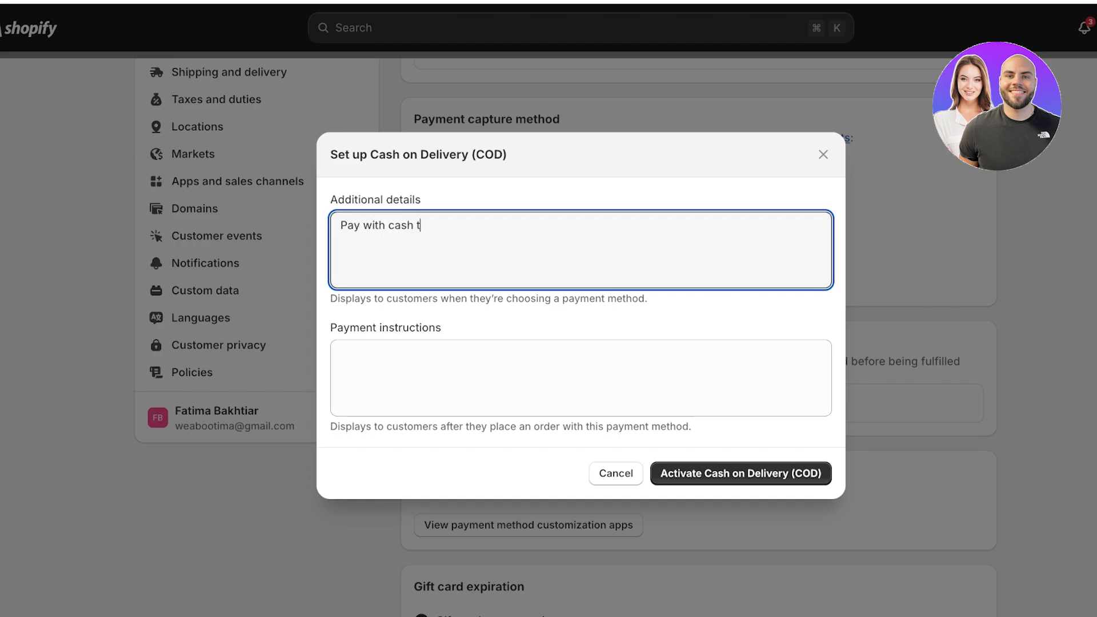
pyautogui.write('o your courier upon d')
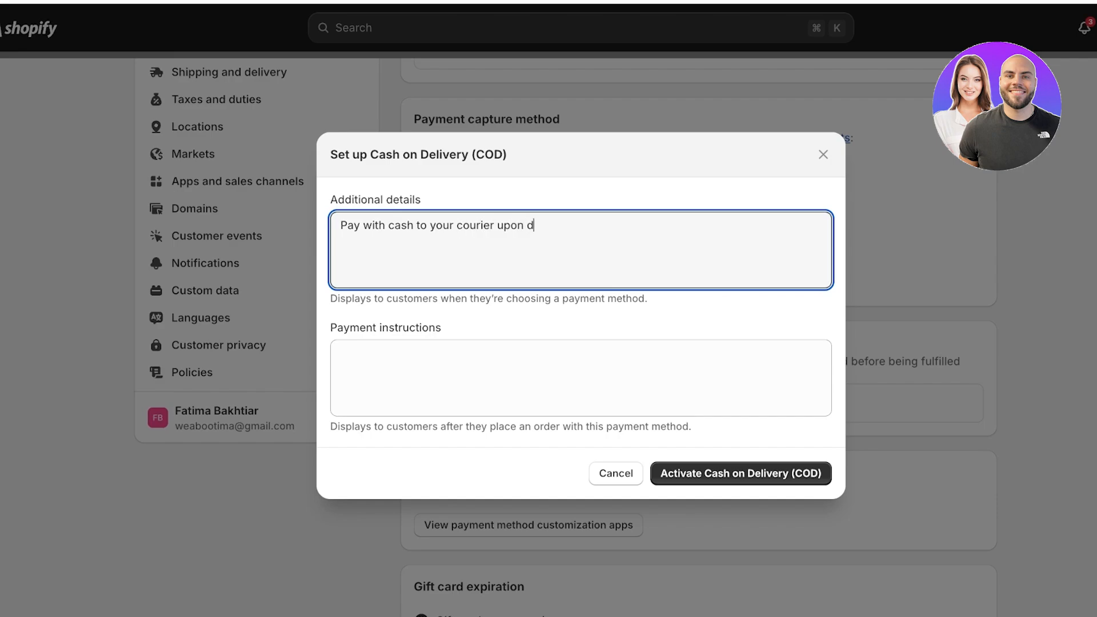
pyautogui.write('elivery')
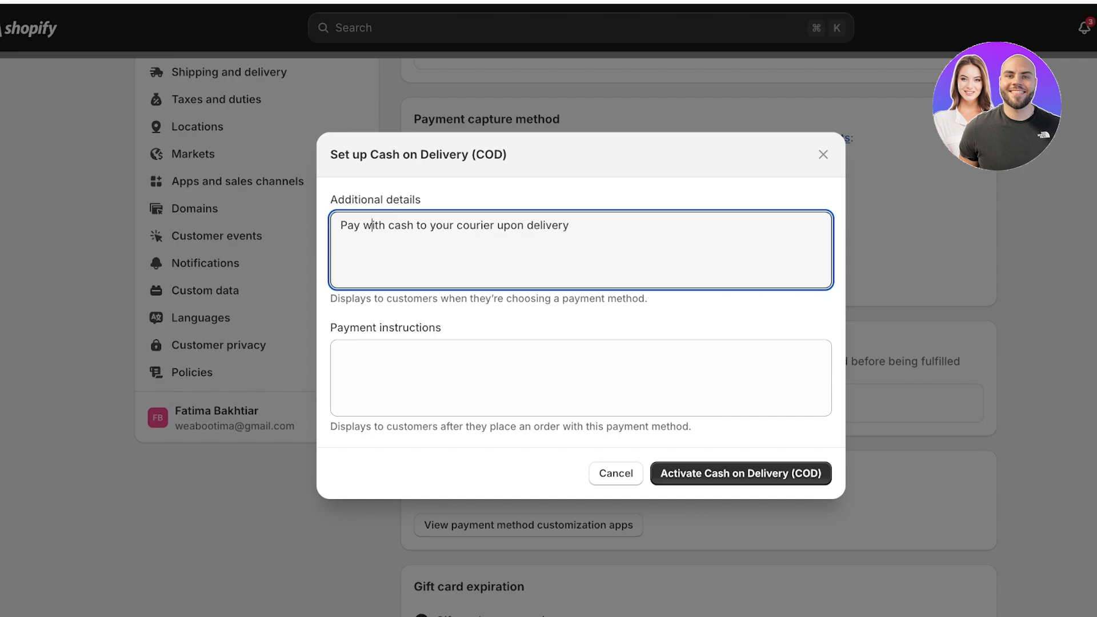
pyautogui.click(741, 473)
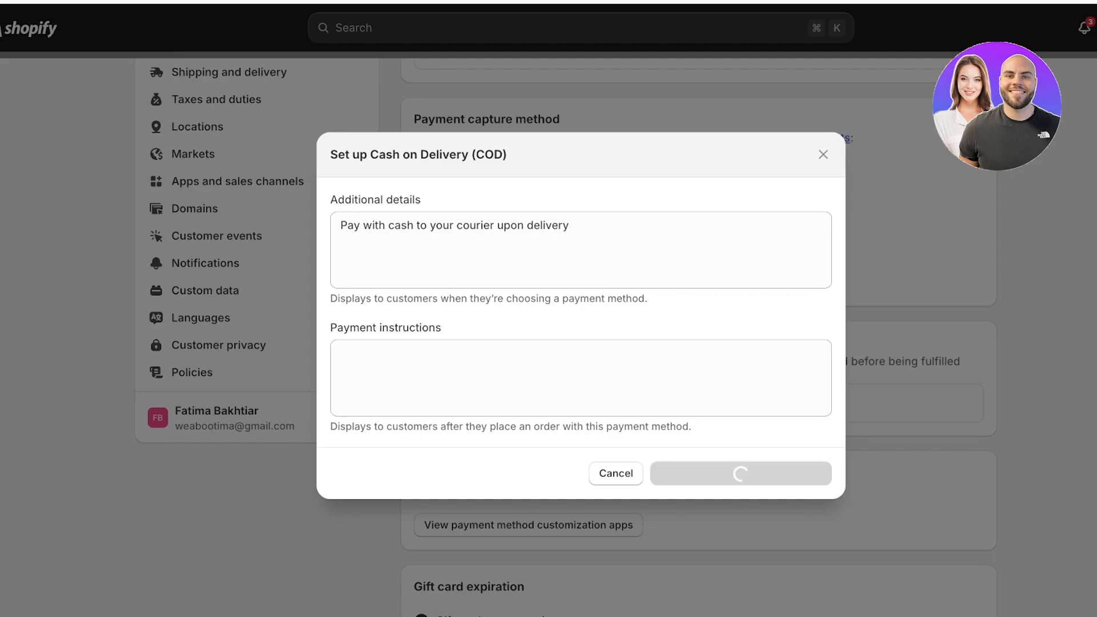
pyautogui.click(740, 473)
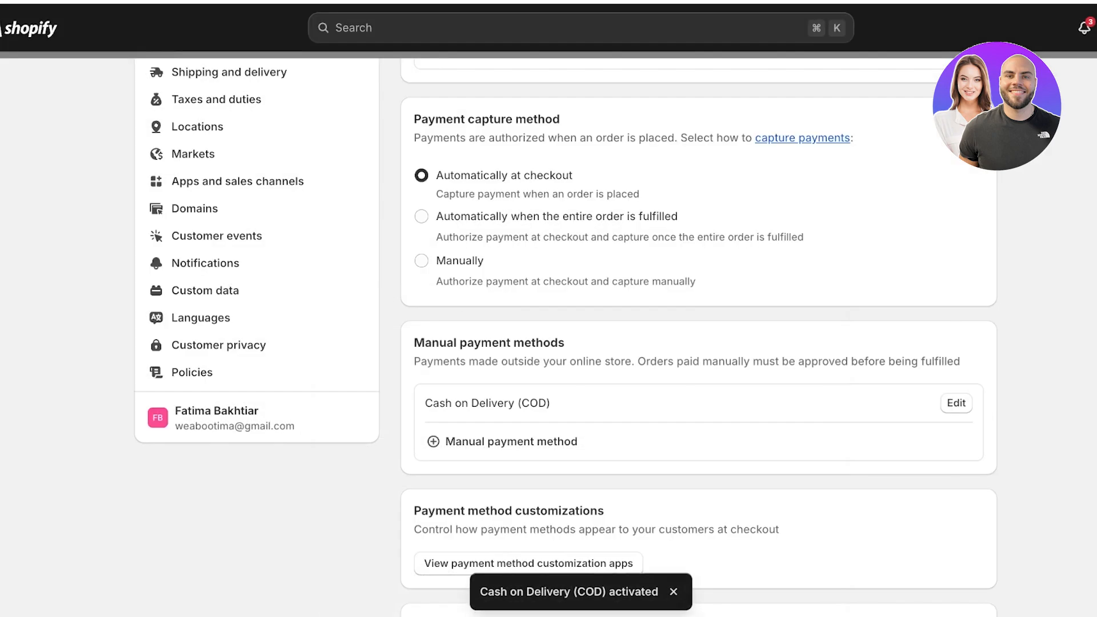
# Step: Scroll the storefront home page to view the featured products priced in PKR
pyautogui.scroll(-3)
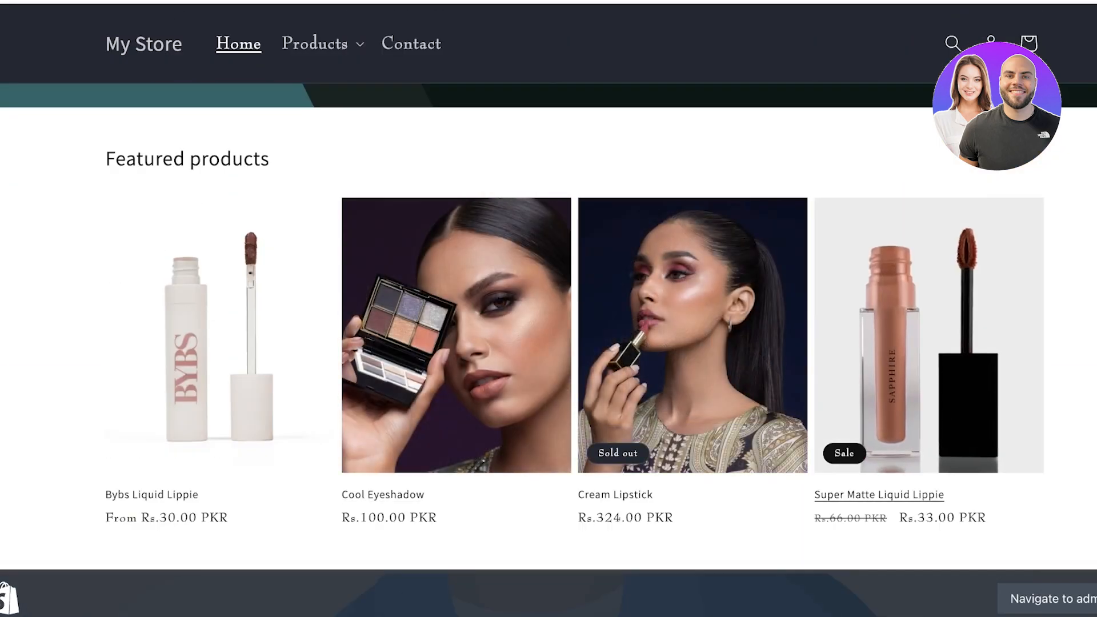
# Step: Start a Buy it now checkout for the Ruby Super Matte Liquid Lippie
pyautogui.click(879, 495)
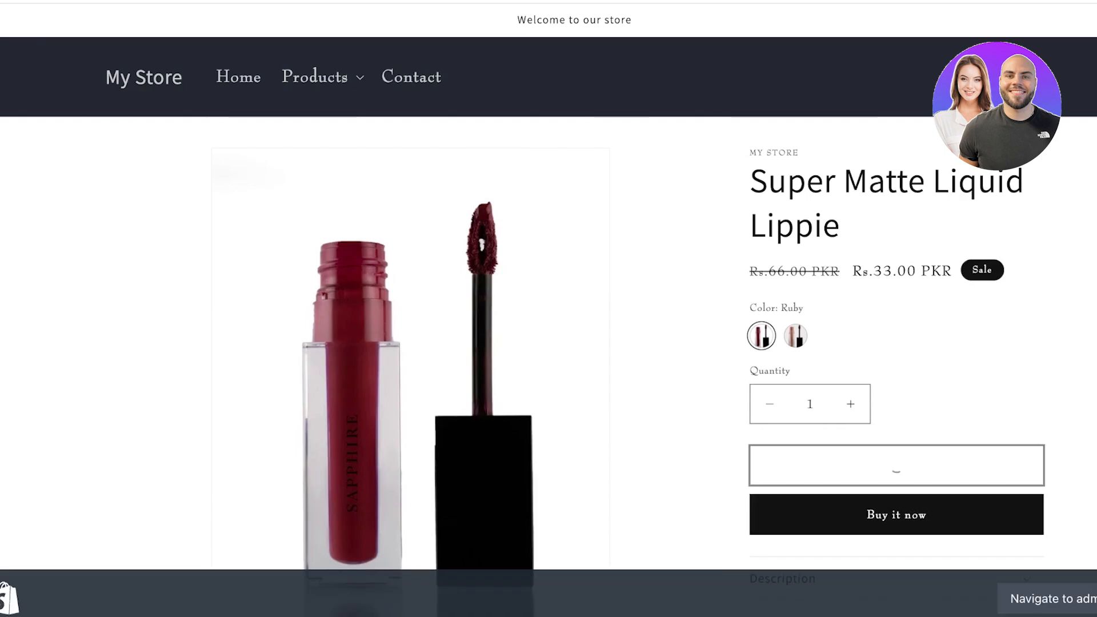
pyautogui.click(895, 465)
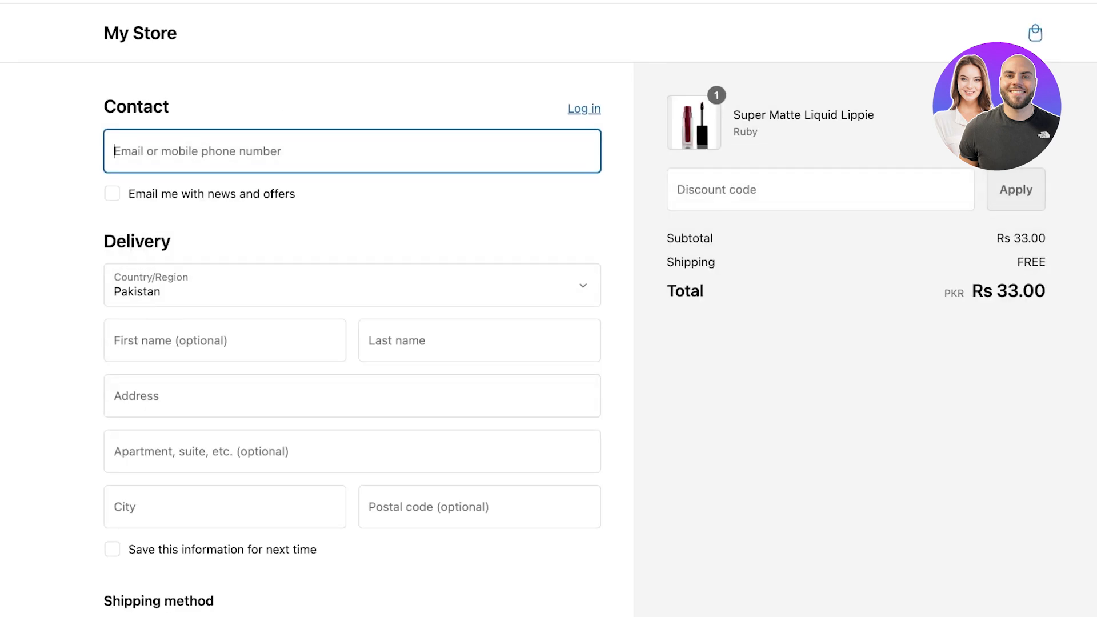
pyautogui.scroll(-3)
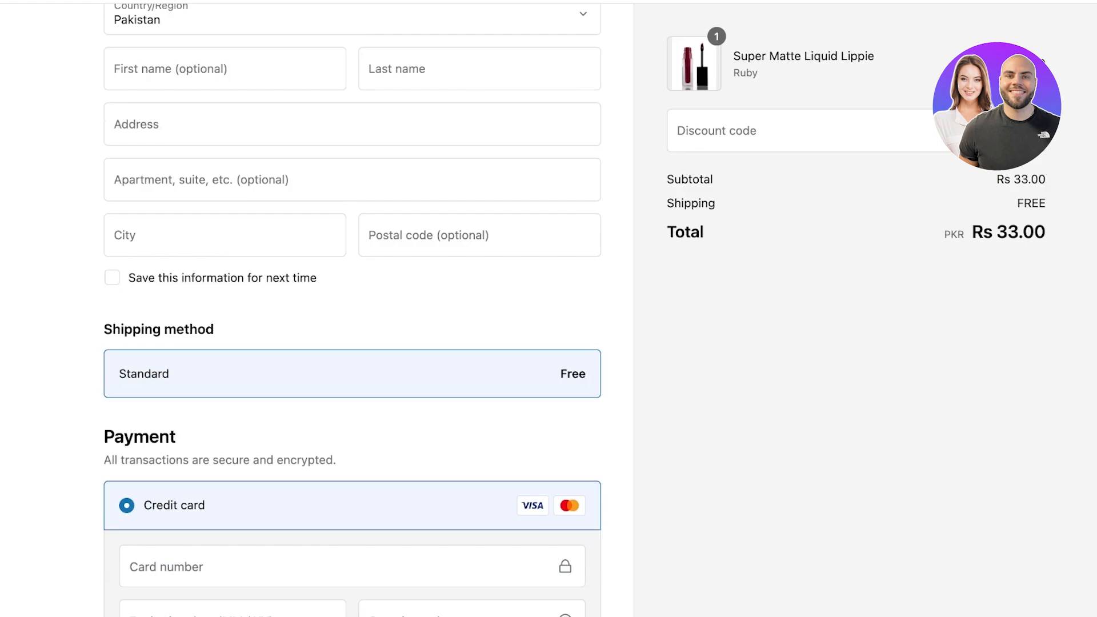
pyautogui.scroll(-3)
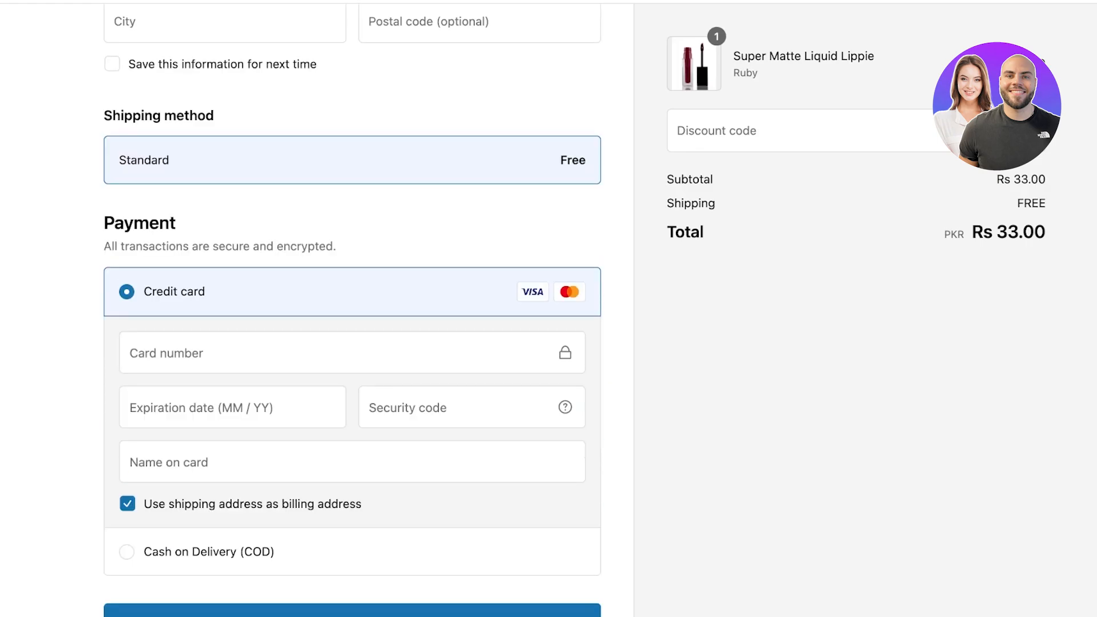
# Step: Use a separate billing address, confirm Credit card and COD payment options, and return to admin Home
pyautogui.click(127, 504)
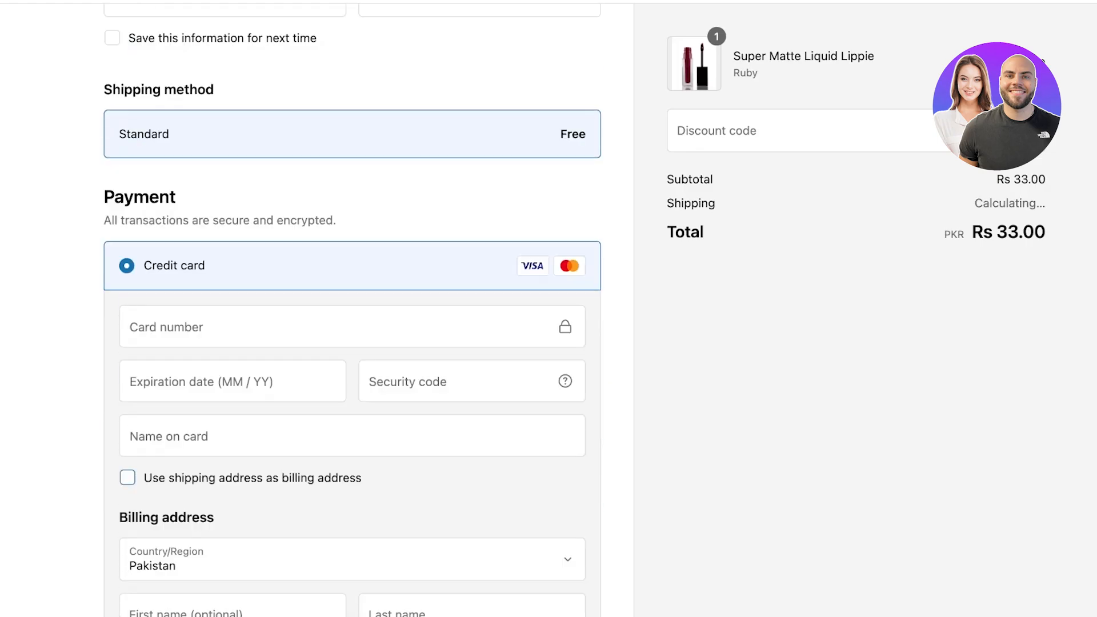
pyautogui.scroll(-3)
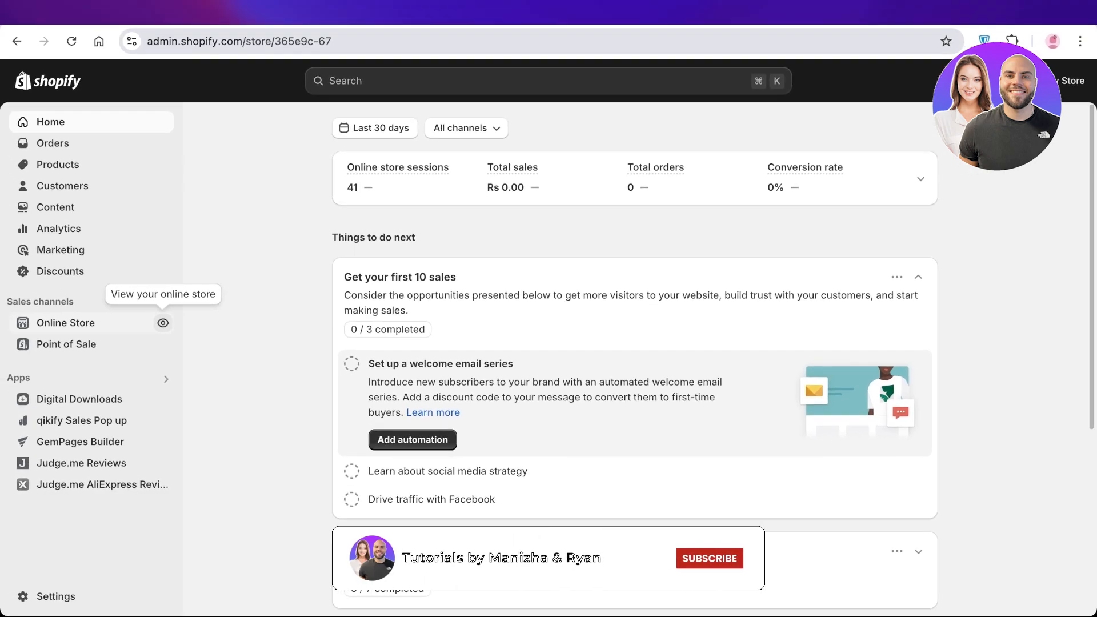
pyautogui.click(708, 558)
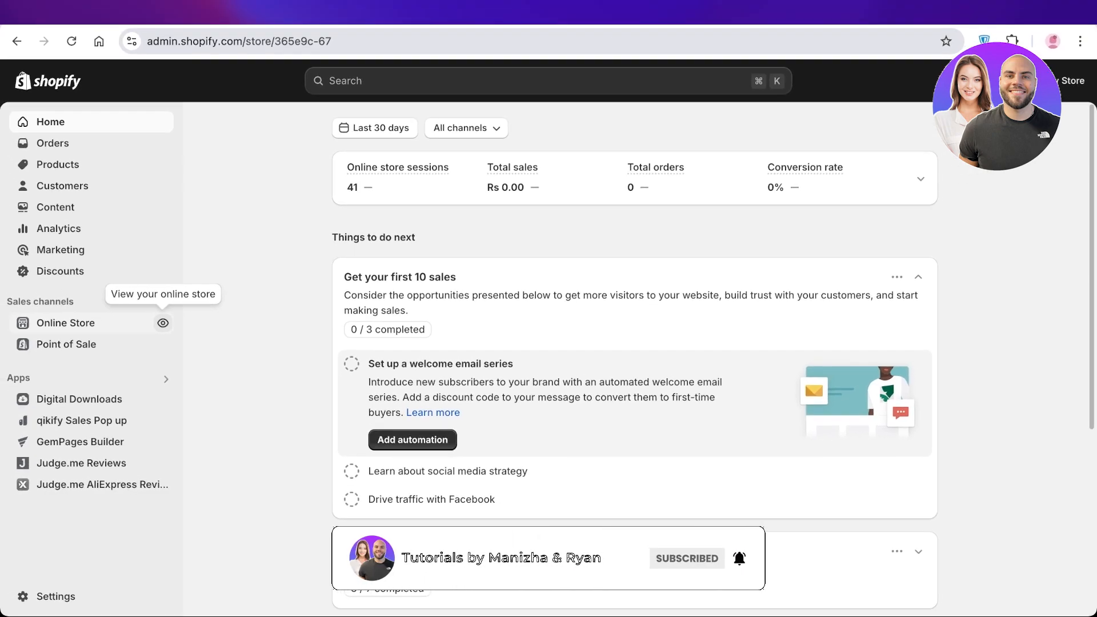